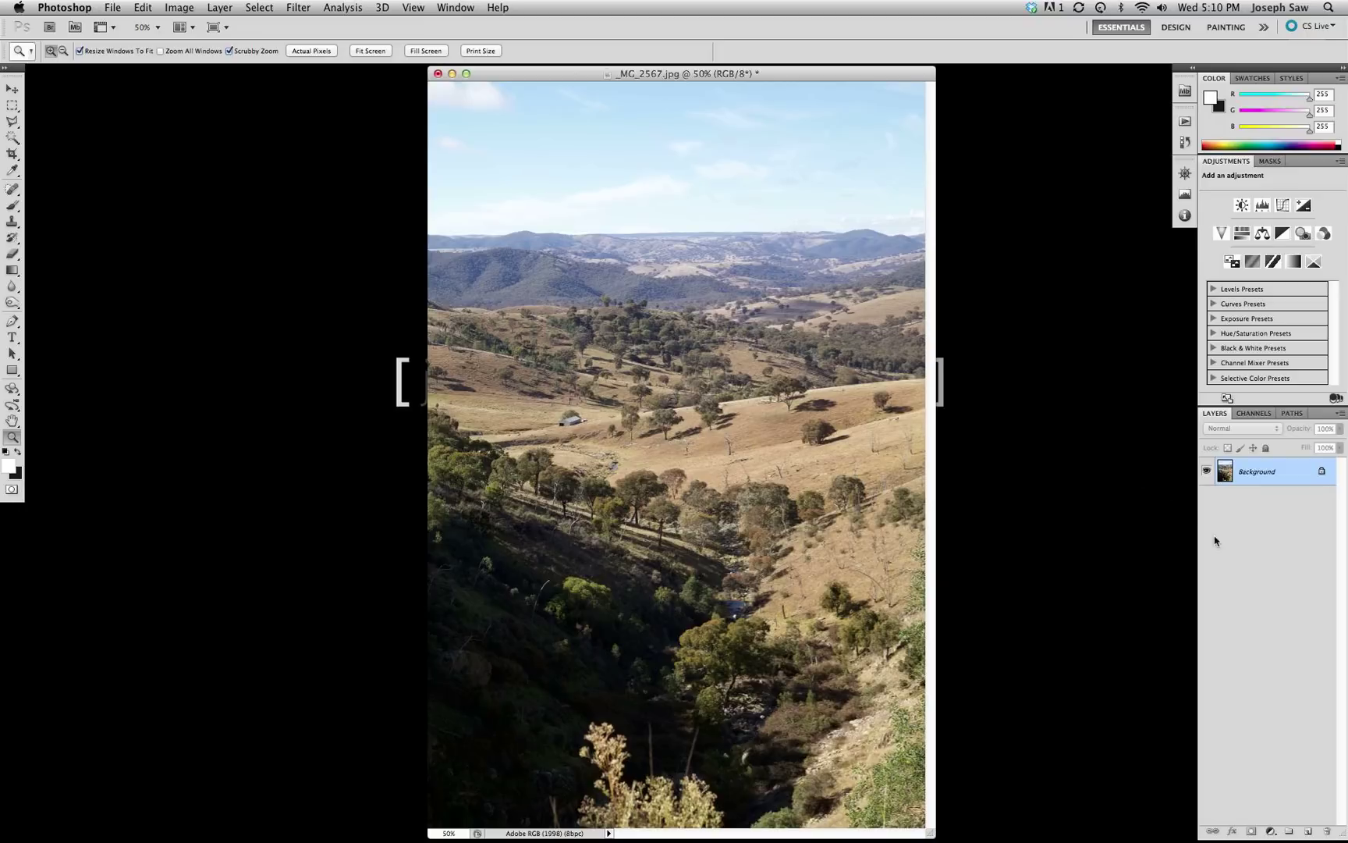
{"action": "mouse_move", "coordinate": [1038, 696]}
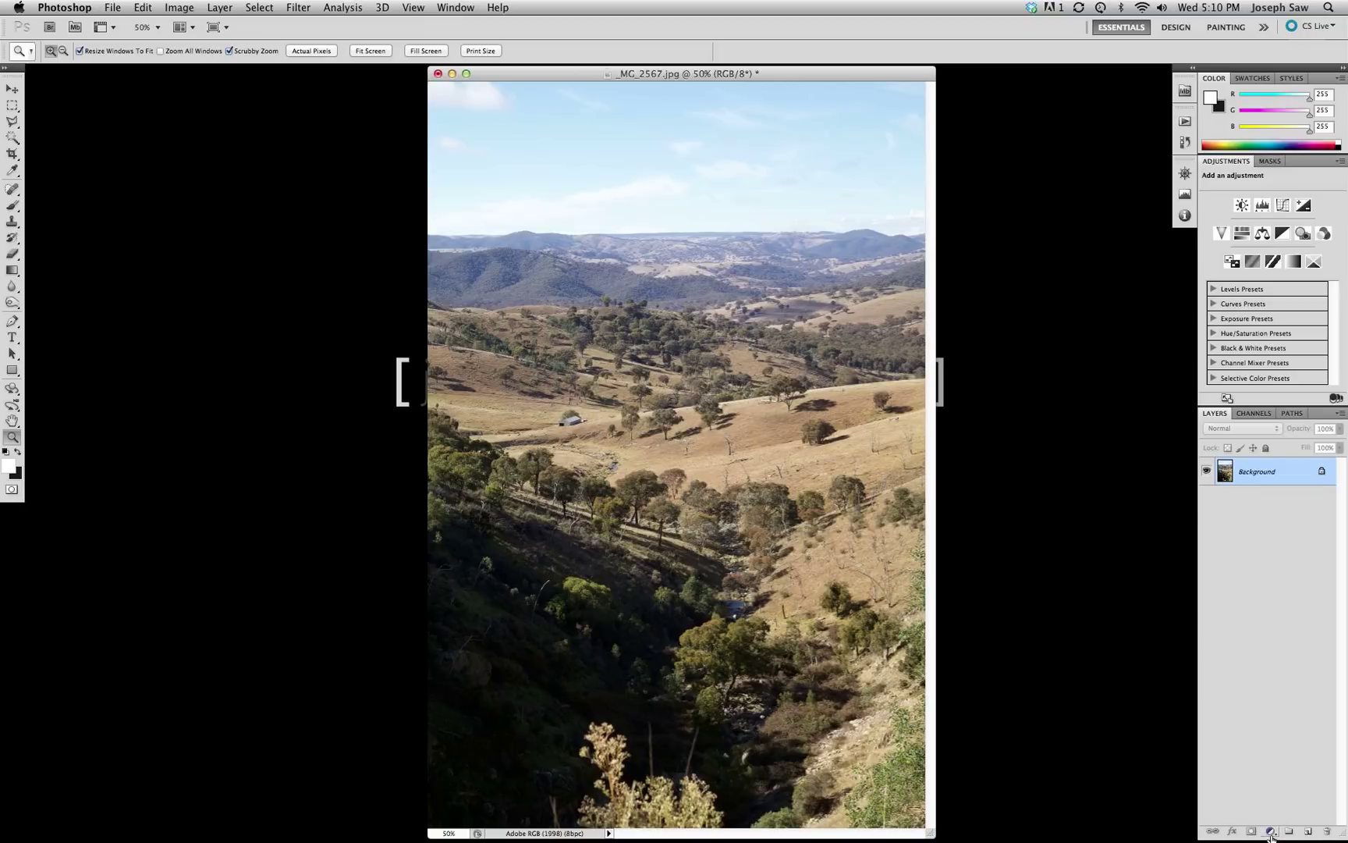
Open the adjustment layer menu in the Layers panel to pick Levels
{"action": "left_click", "coordinate": [1272, 828]}
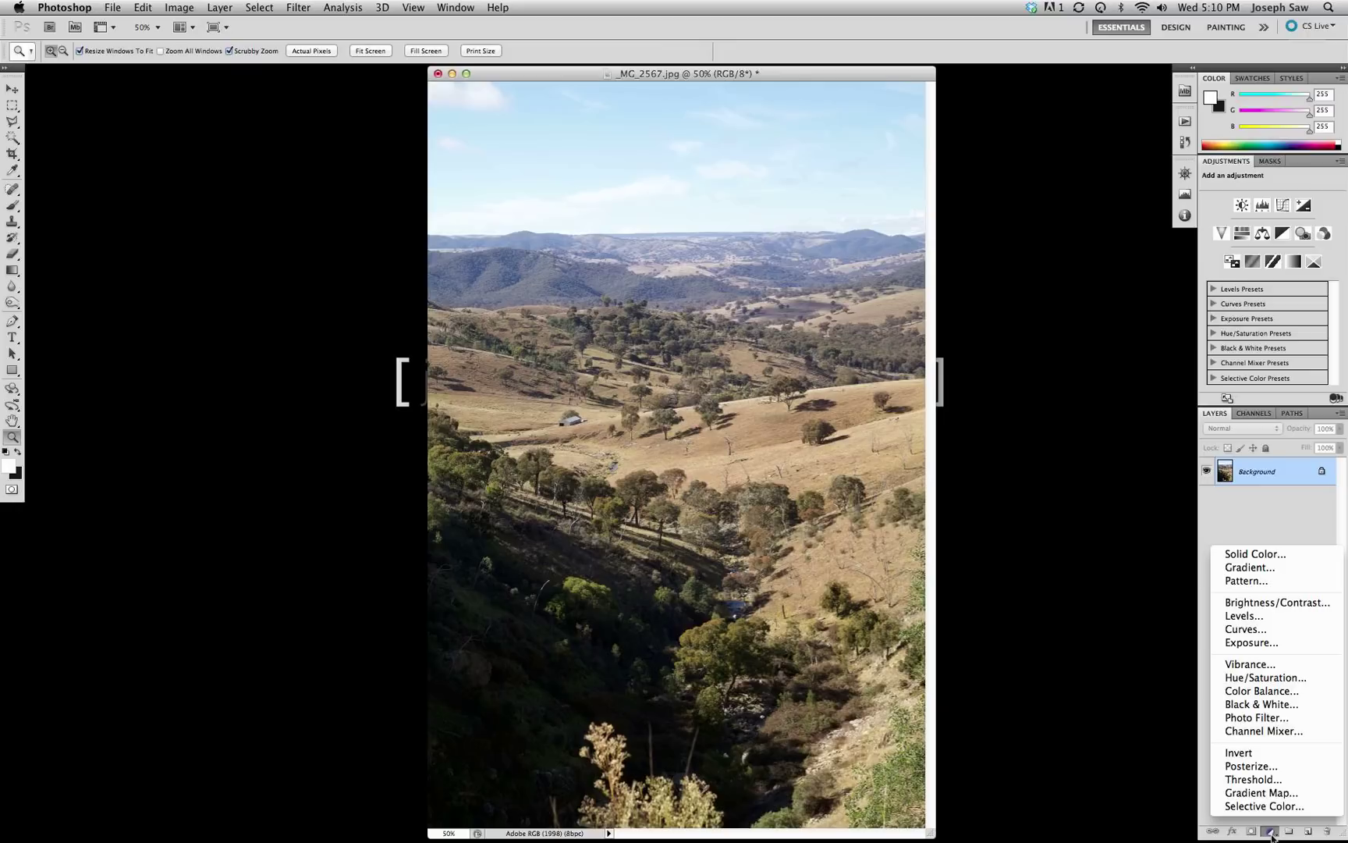
{"action": "mouse_move", "coordinate": [1243, 615]}
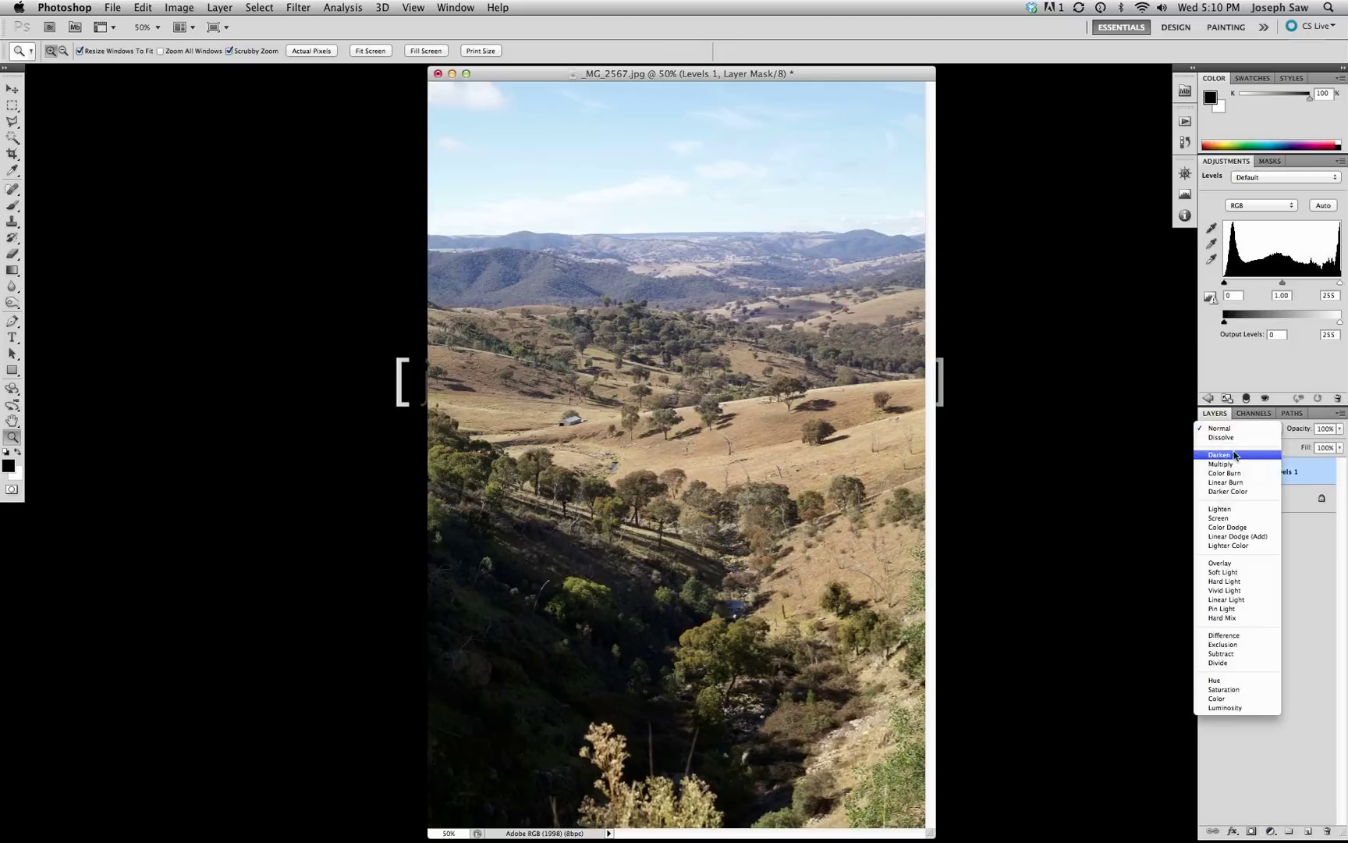
Set Levels 1 to Multiply with input levels 54 / 0.49 / 255
{"action": "left_click", "coordinate": [1221, 464]}
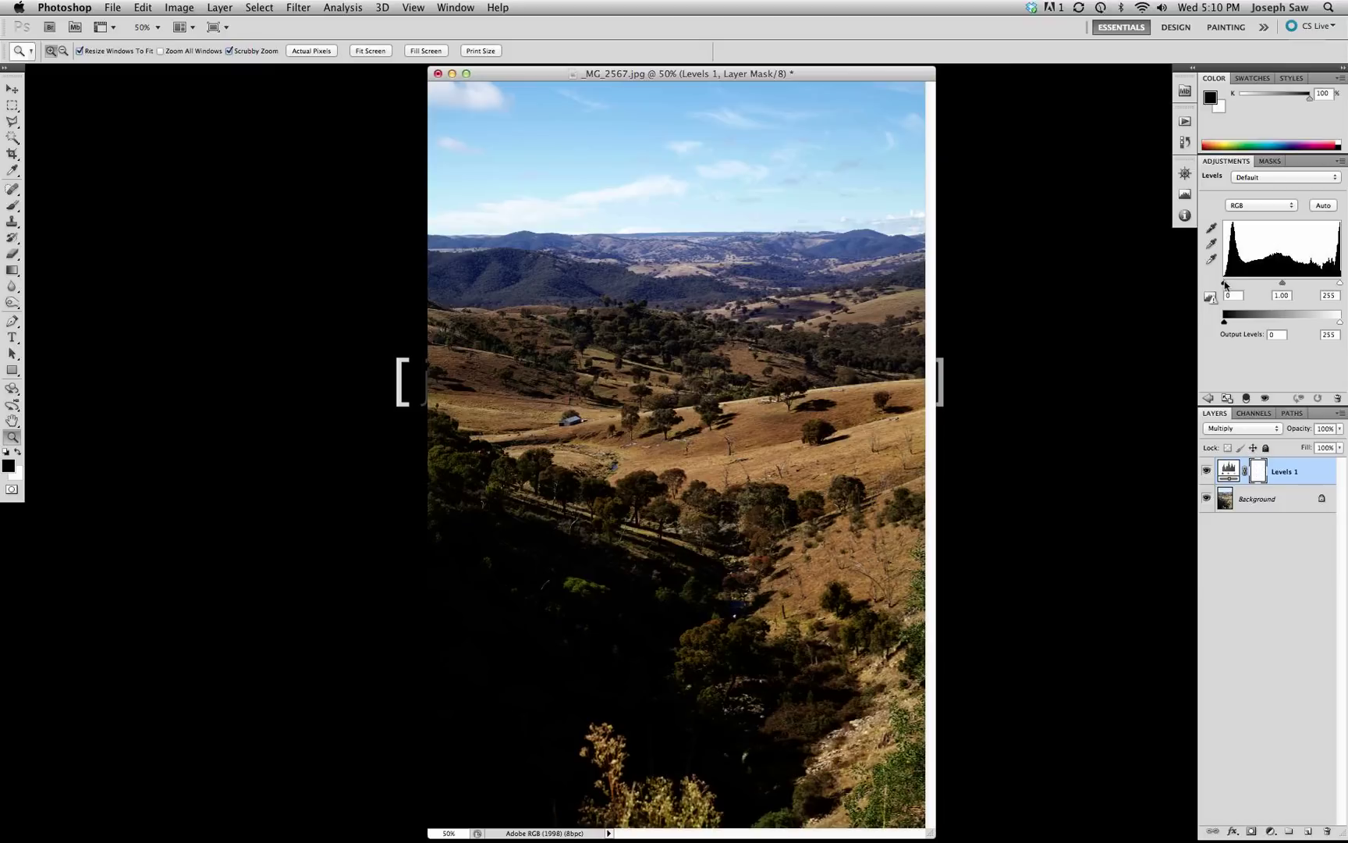
{"action": "mouse_move", "coordinate": [1242, 283]}
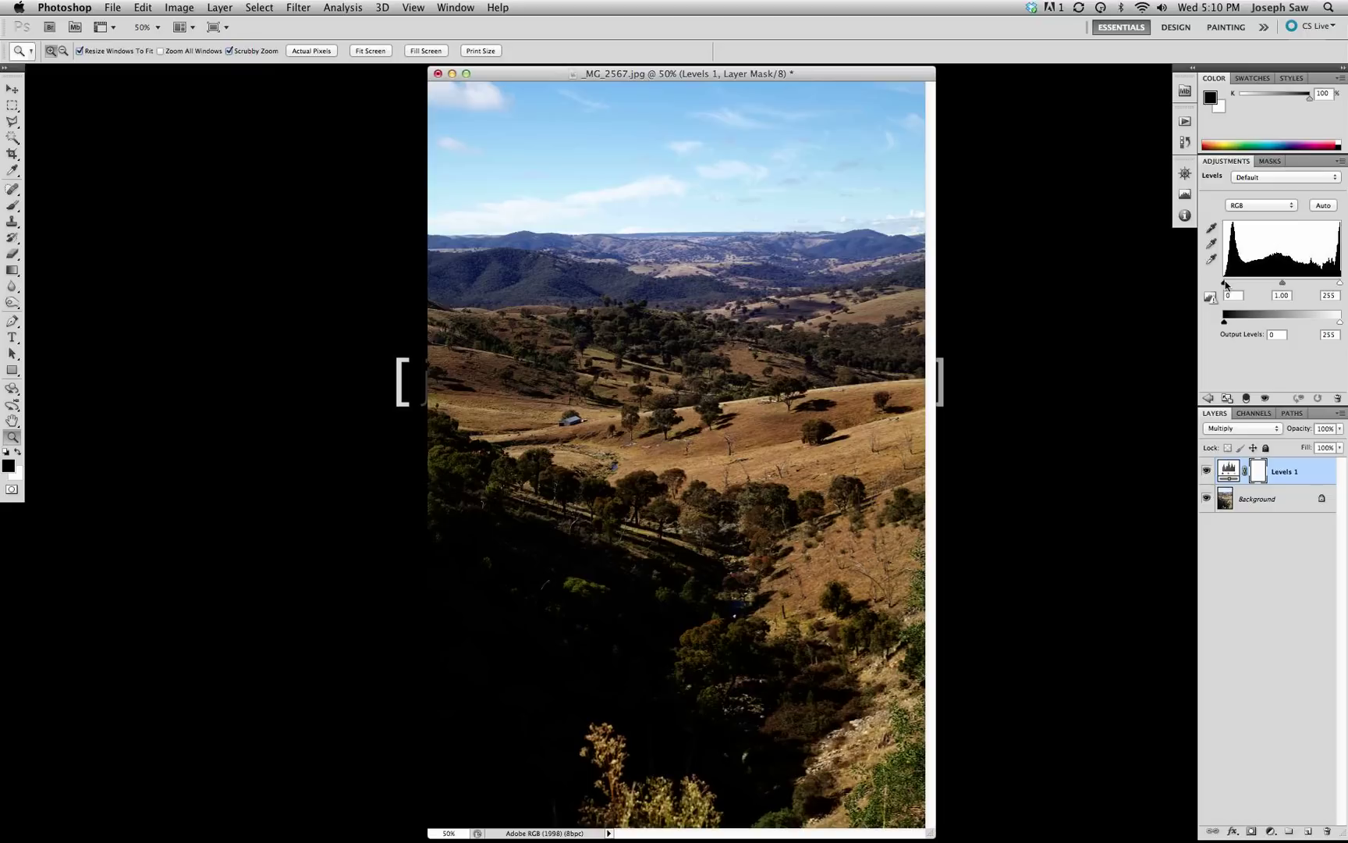
{"action": "left_click_drag", "start_coordinate": [1227, 284], "coordinate": [1249, 284]}
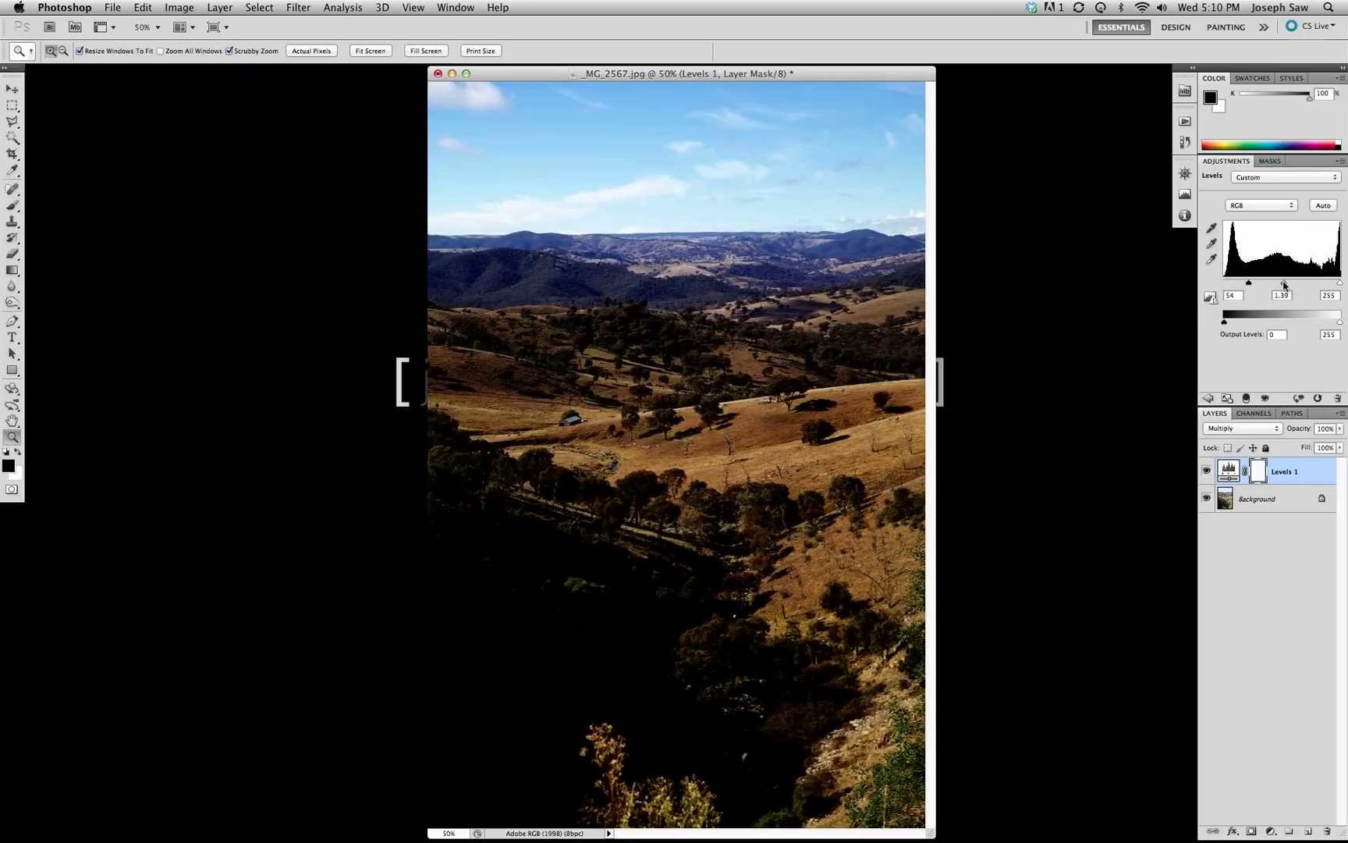
{"action": "left_click_drag", "start_coordinate": [1249, 281], "coordinate": [1314, 282]}
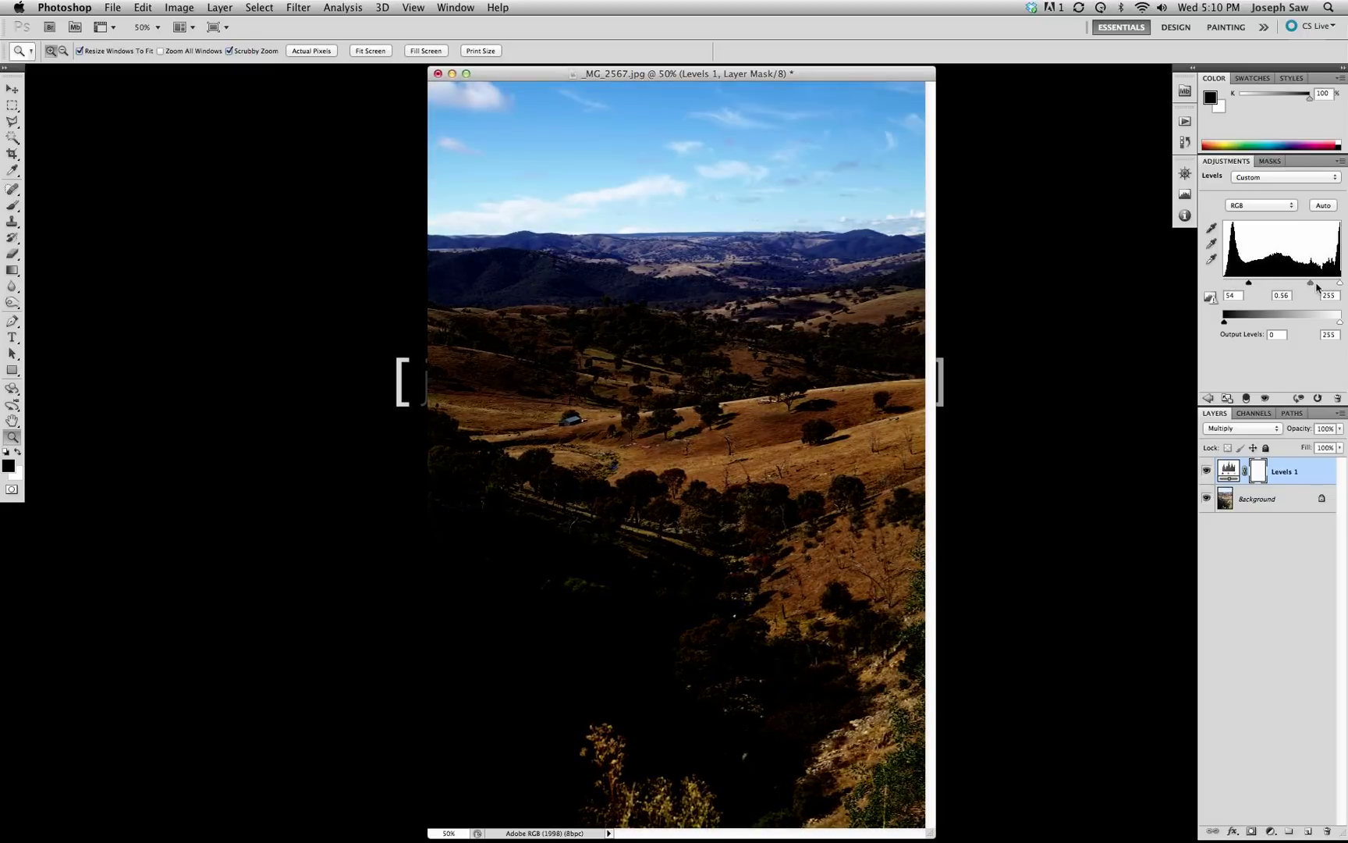
{"action": "left_click_drag", "start_coordinate": [1311, 283], "coordinate": [1297, 283]}
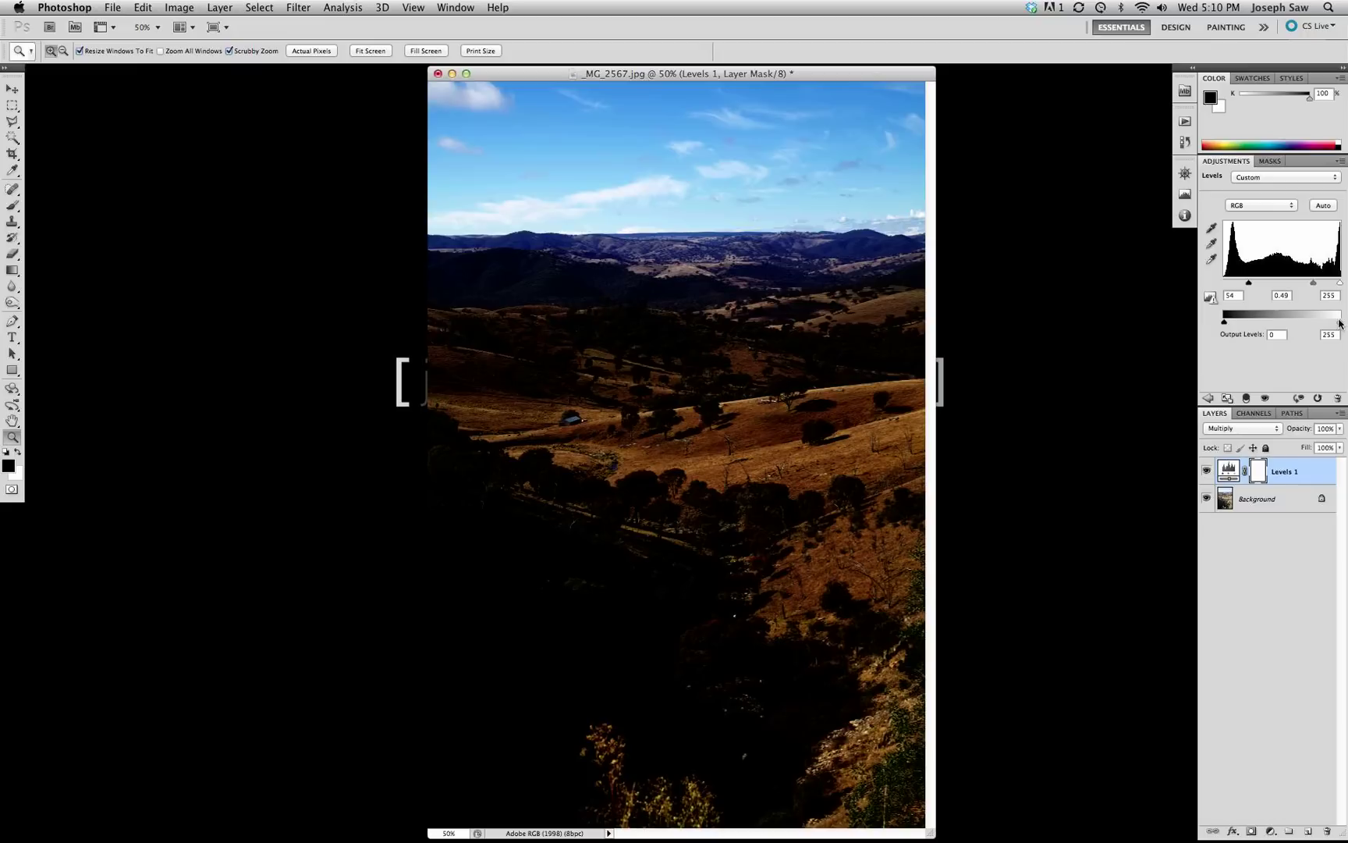
{"action": "mouse_move", "coordinate": [1049, 298]}
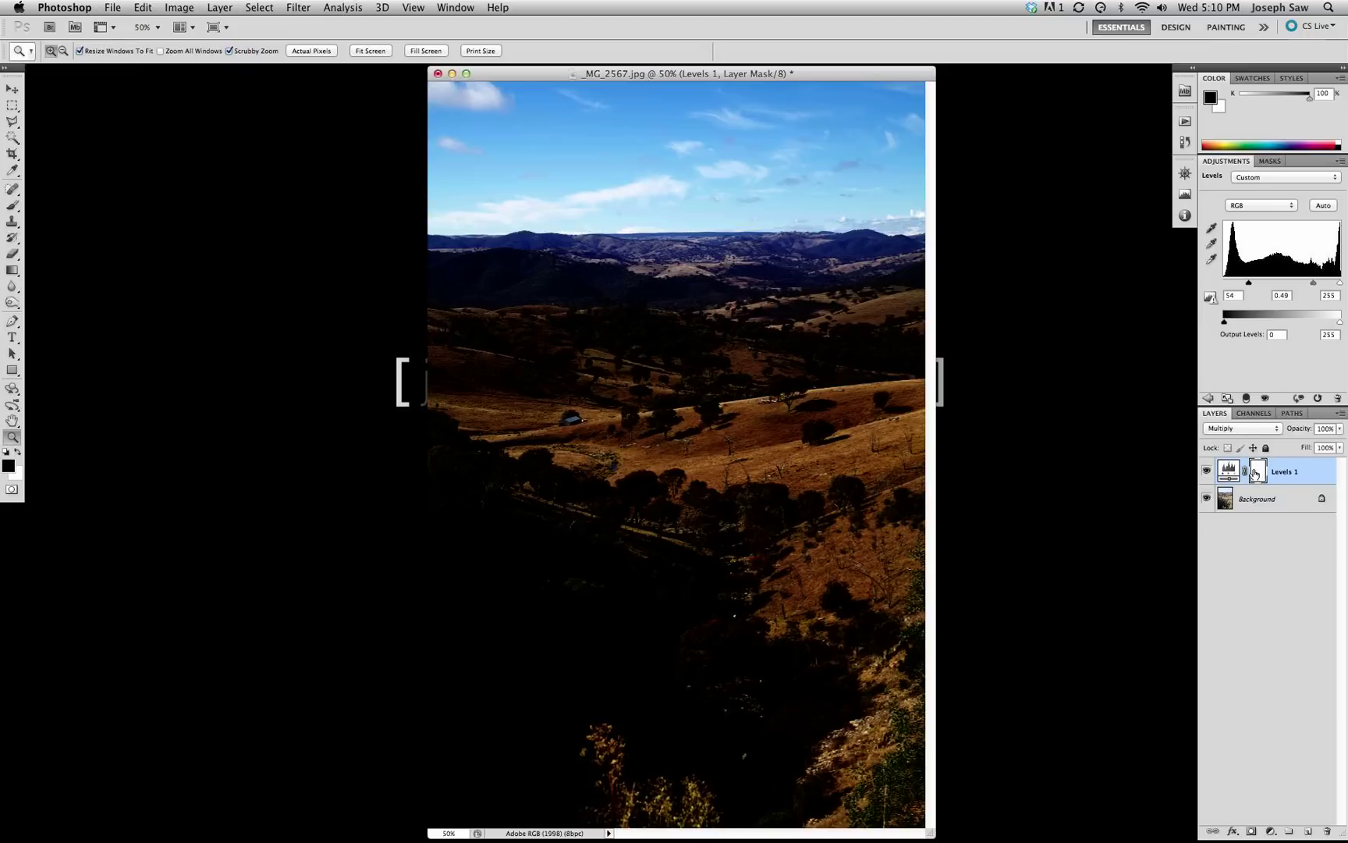
Target the Levels 1 layer mask and pick the Brush tool
{"action": "left_click", "coordinate": [1257, 472]}
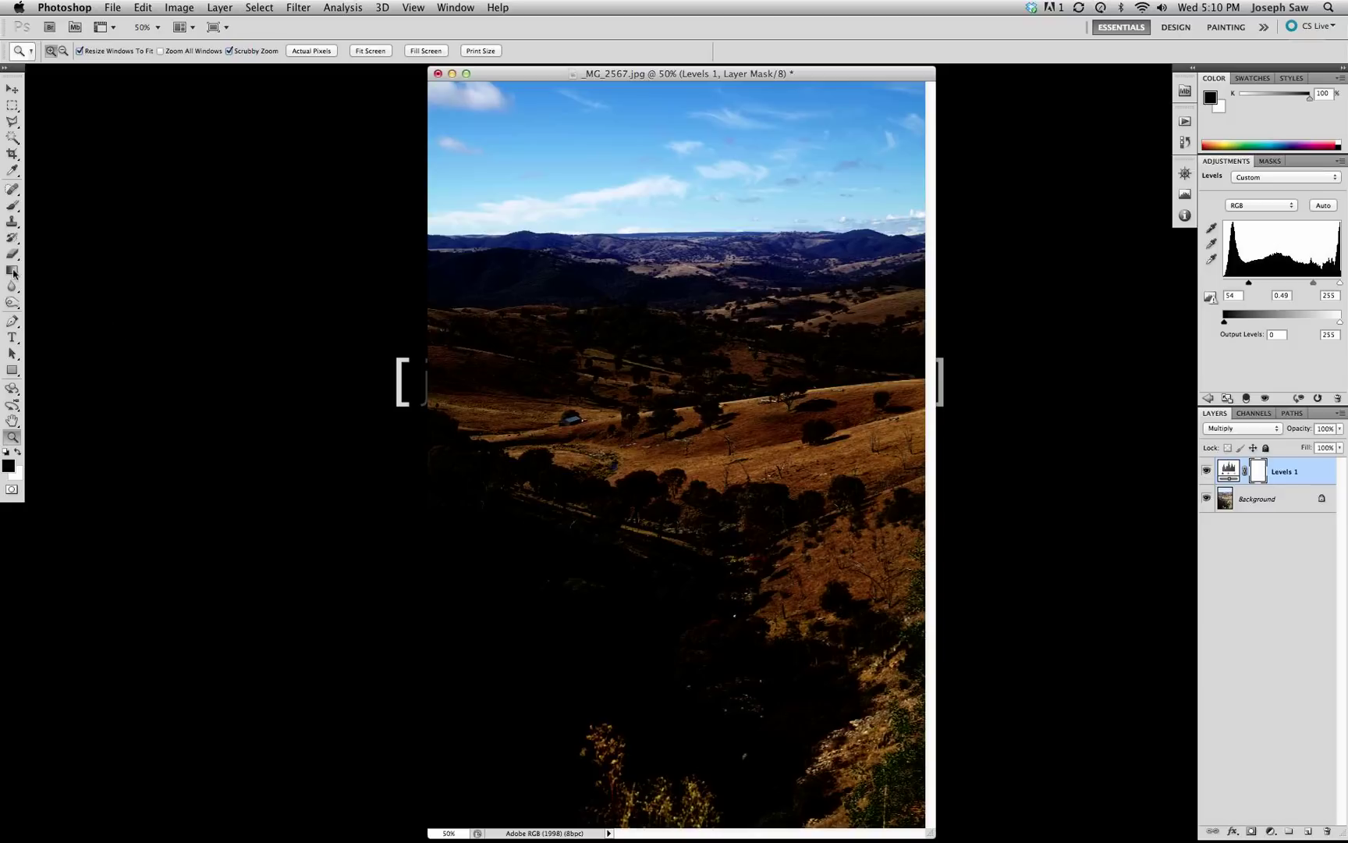
{"action": "left_click", "coordinate": [11, 207]}
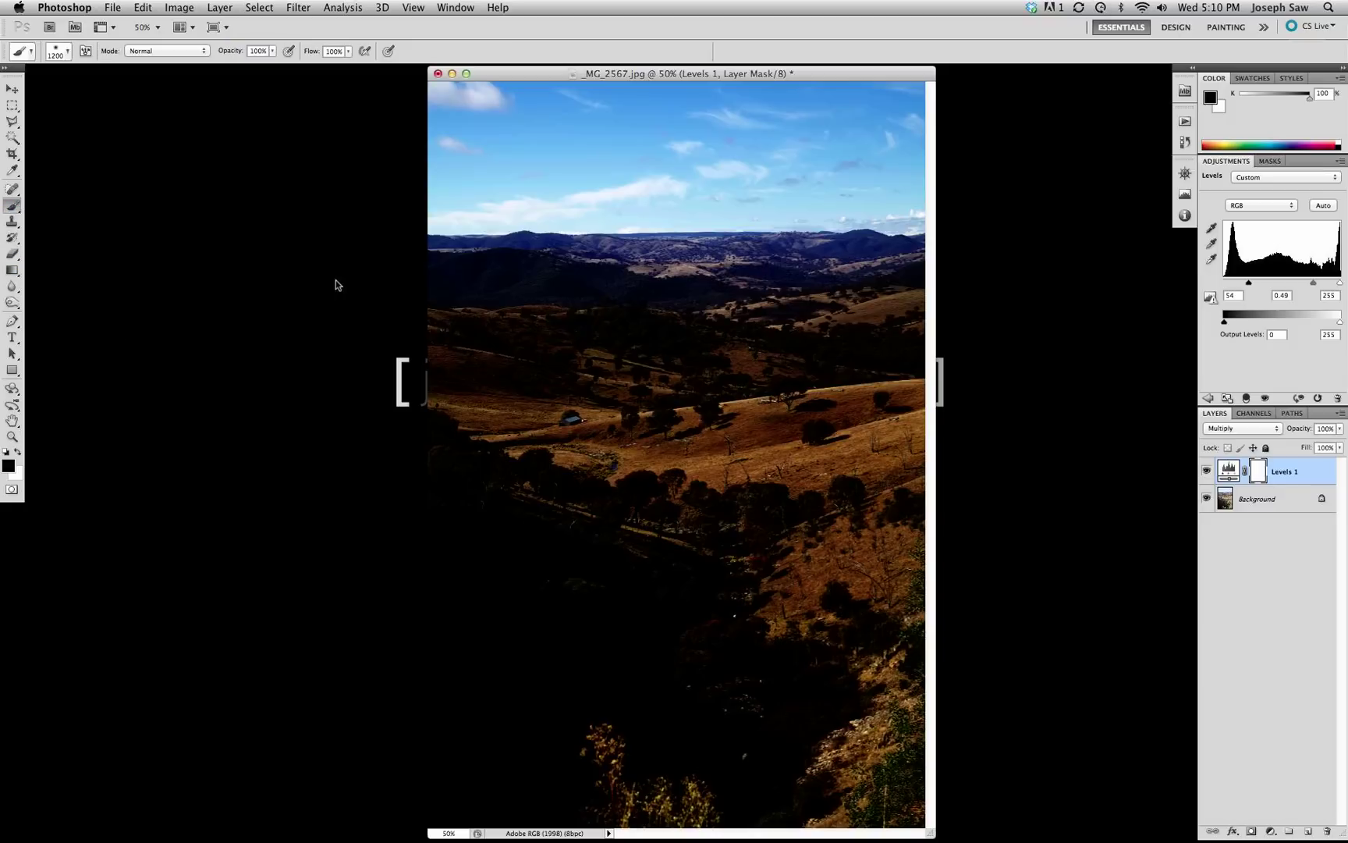
{"action": "mouse_move", "coordinate": [519, 401]}
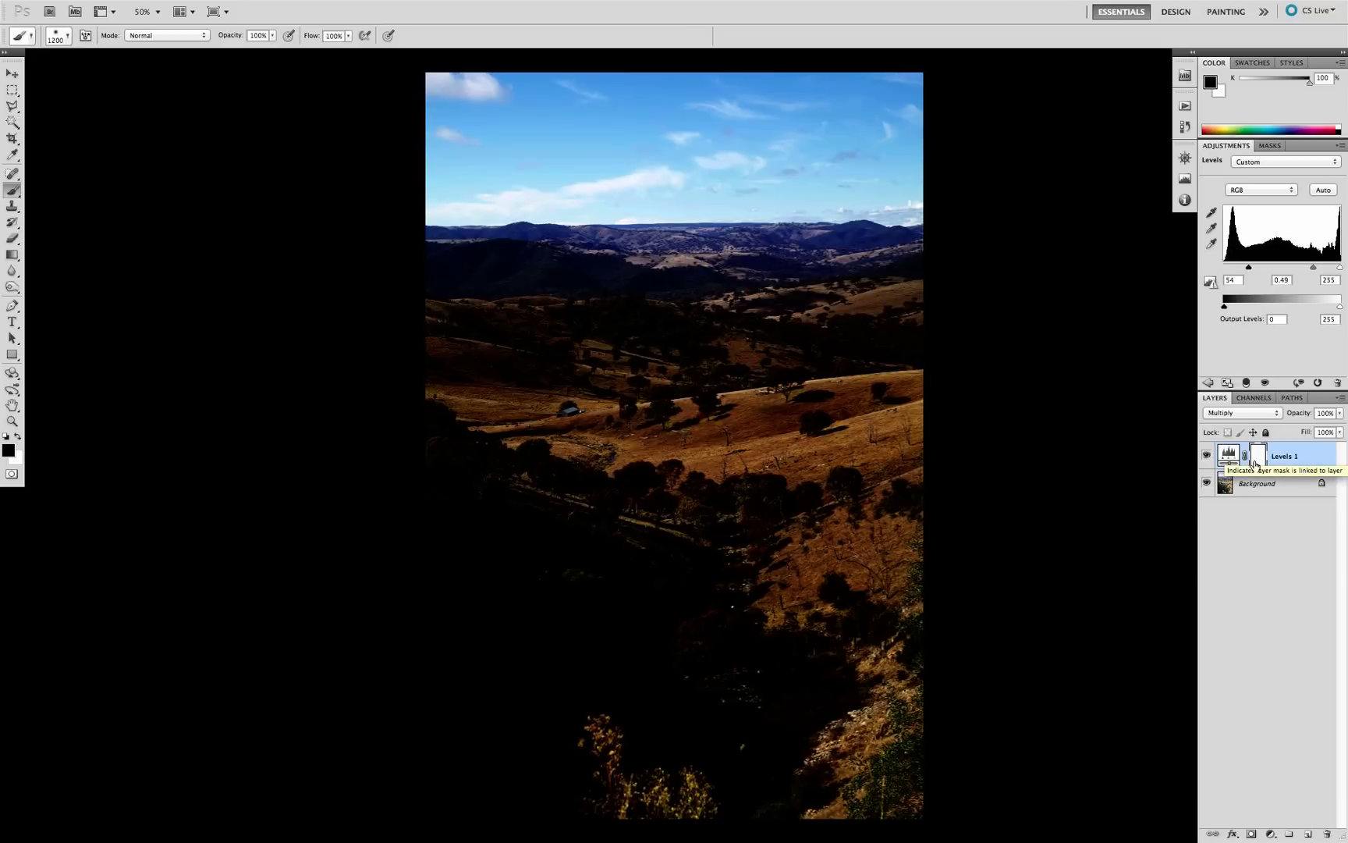
{"action": "mouse_move", "coordinate": [274, 407]}
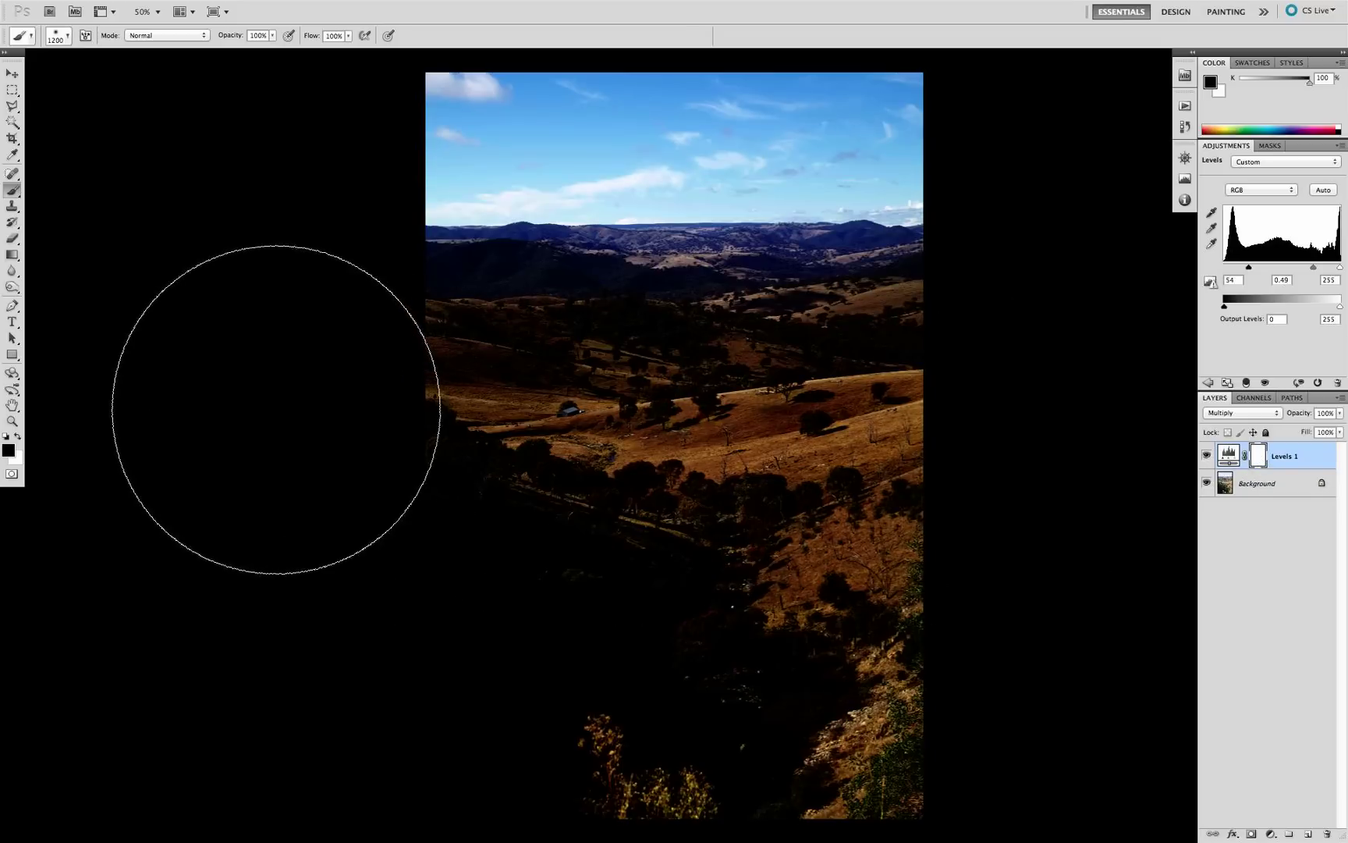
{"action": "mouse_move", "coordinate": [230, 205]}
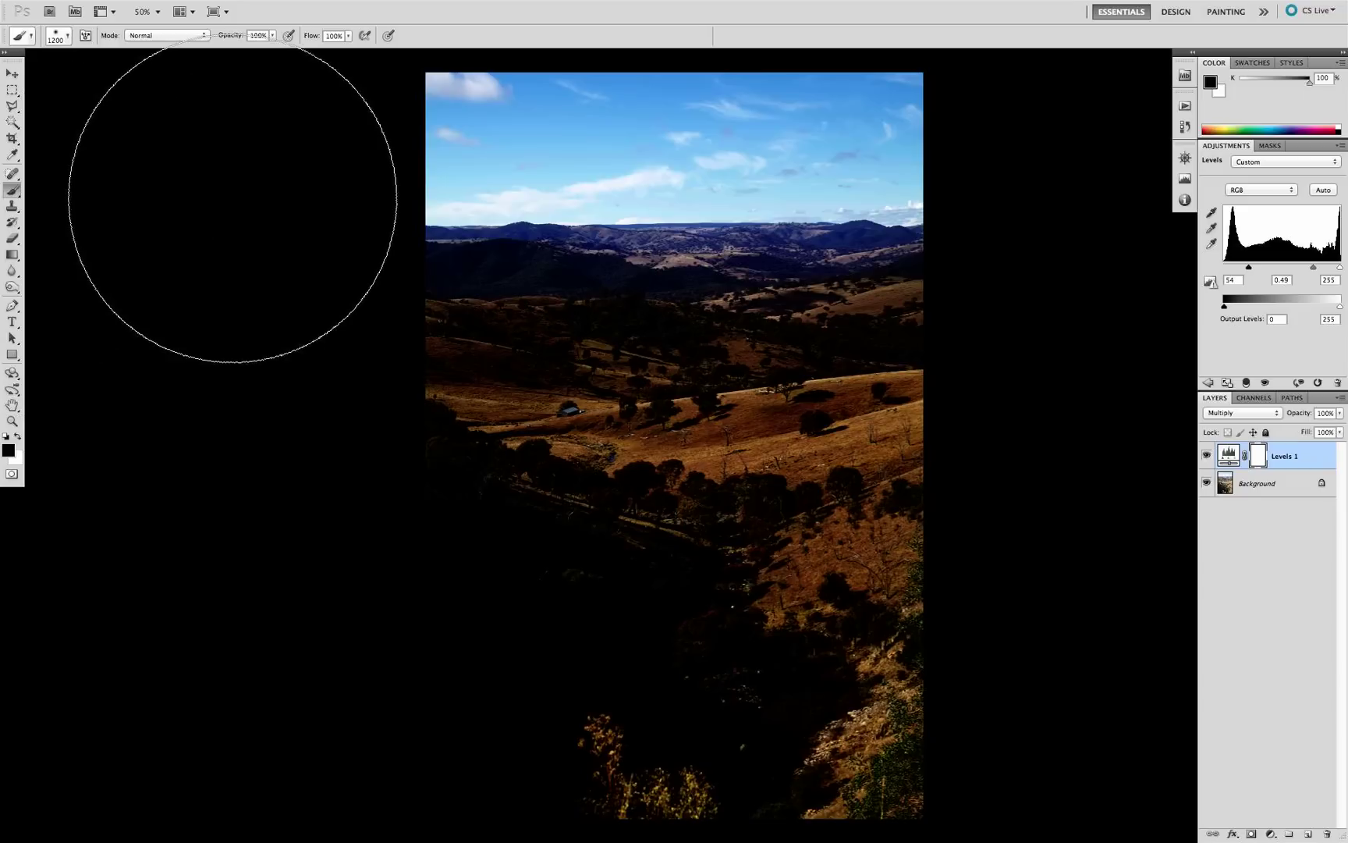
{"action": "mouse_move", "coordinate": [559, 413]}
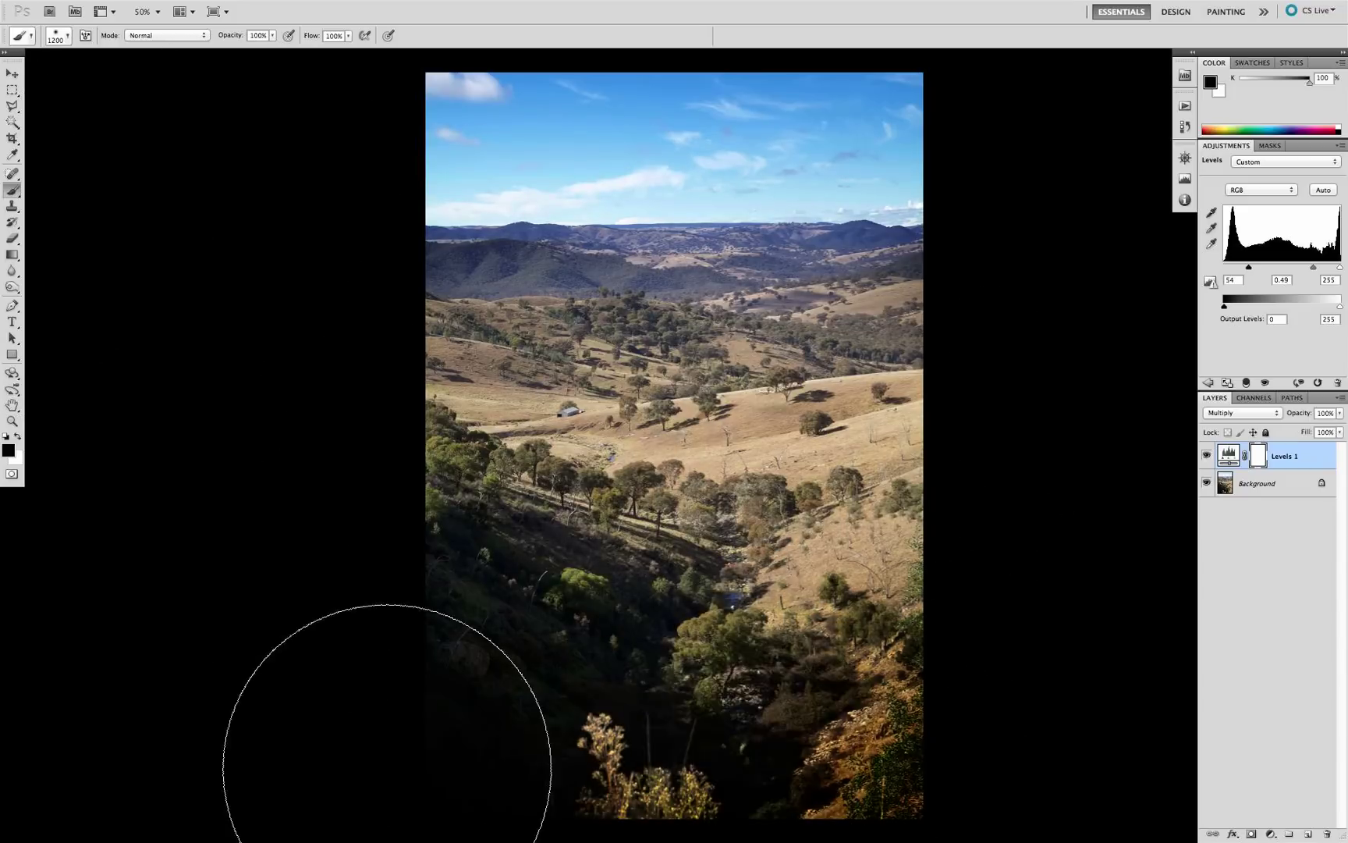
{"action": "mouse_move", "coordinate": [765, 456]}
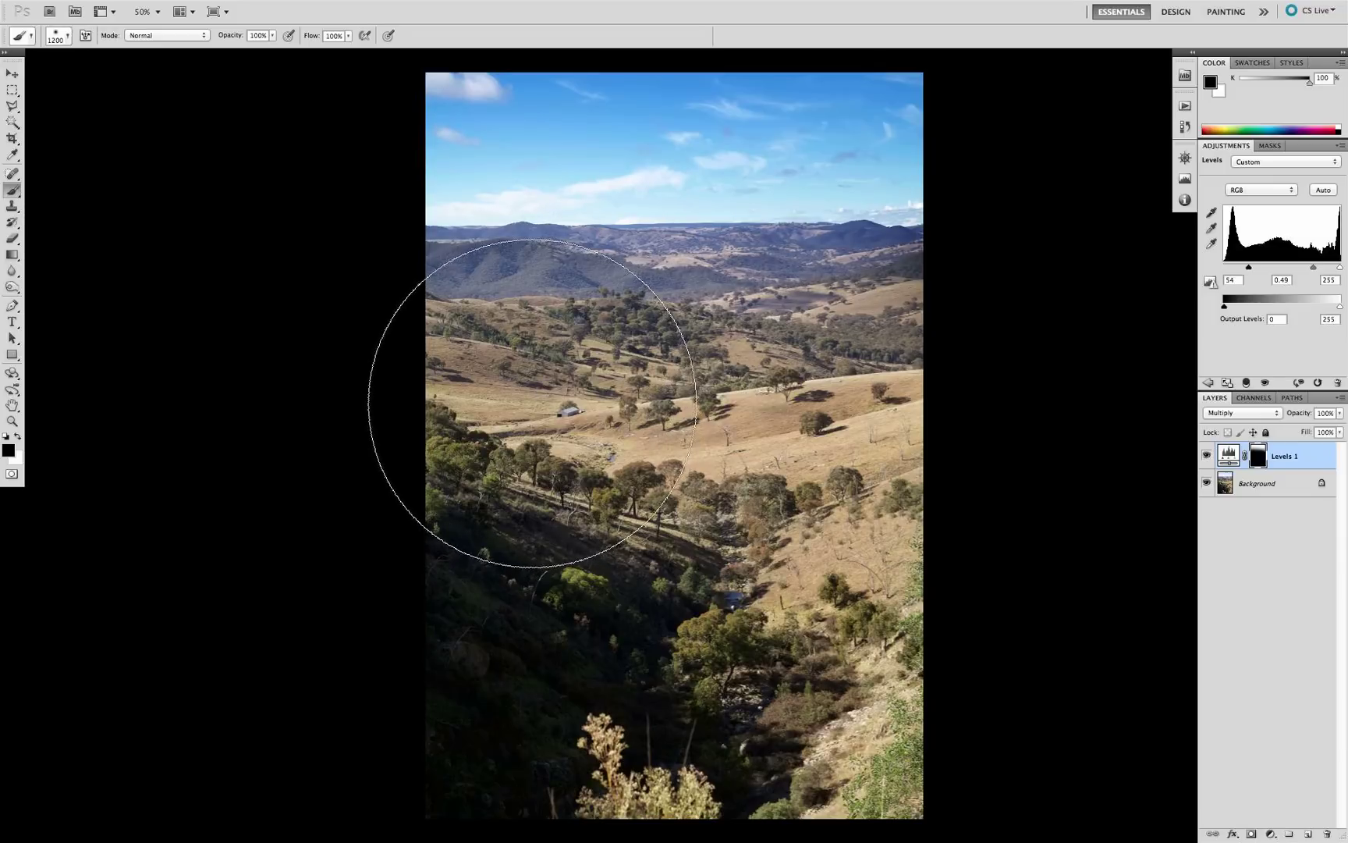
{"action": "mouse_move", "coordinate": [879, 404]}
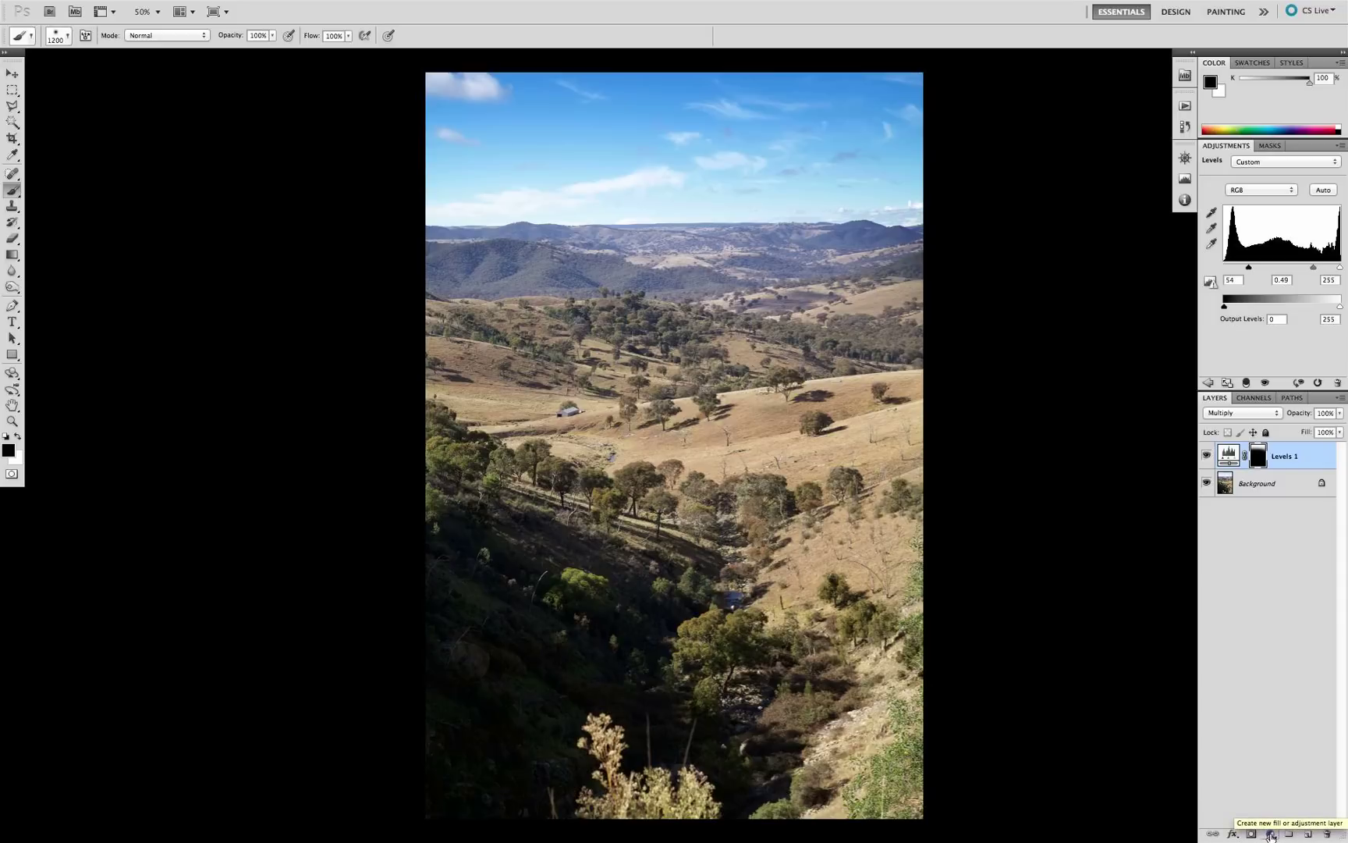
Add Levels 2 in Soft Light mode and toggle its visibility to compare
{"action": "left_click", "coordinate": [1269, 834]}
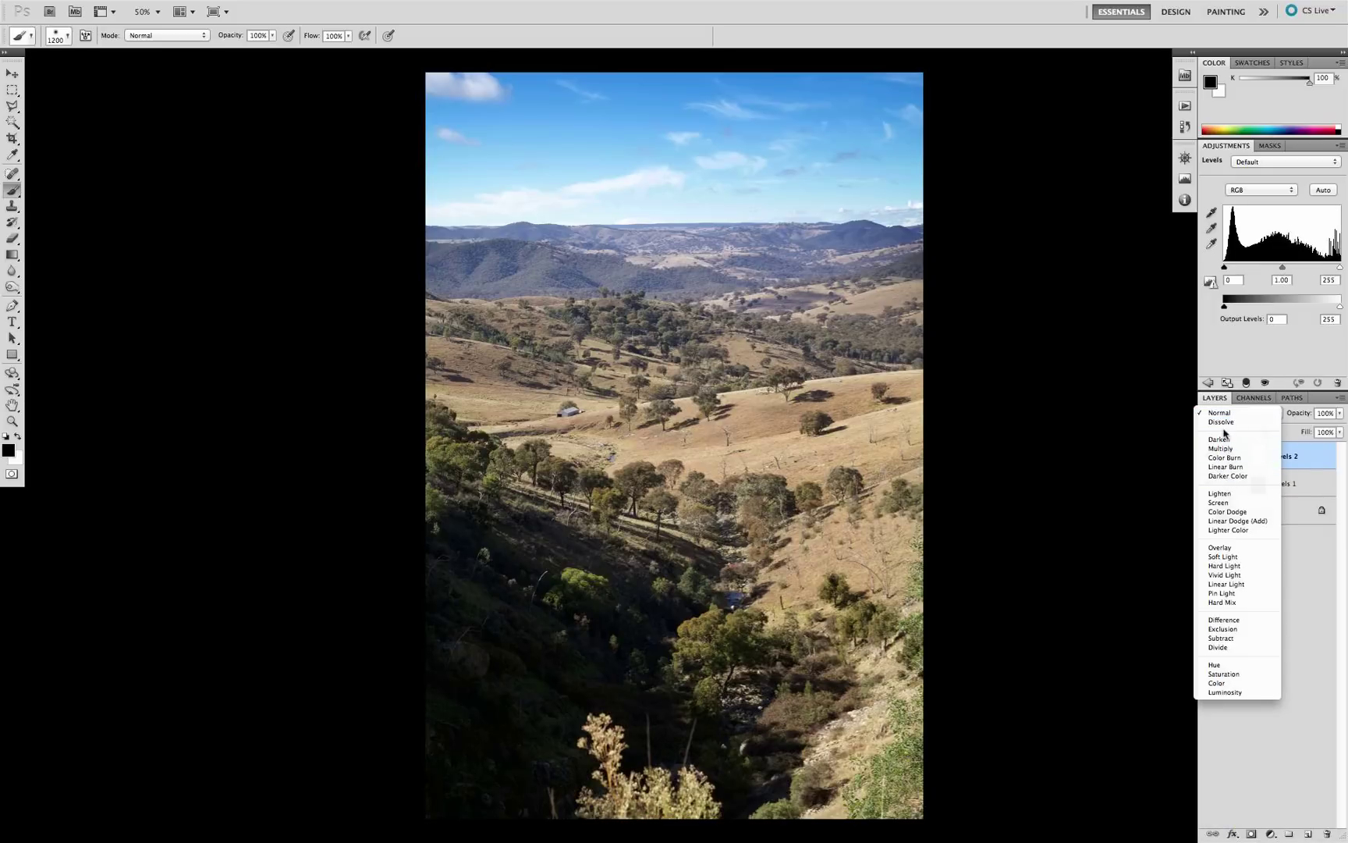
{"action": "mouse_move", "coordinate": [1237, 557]}
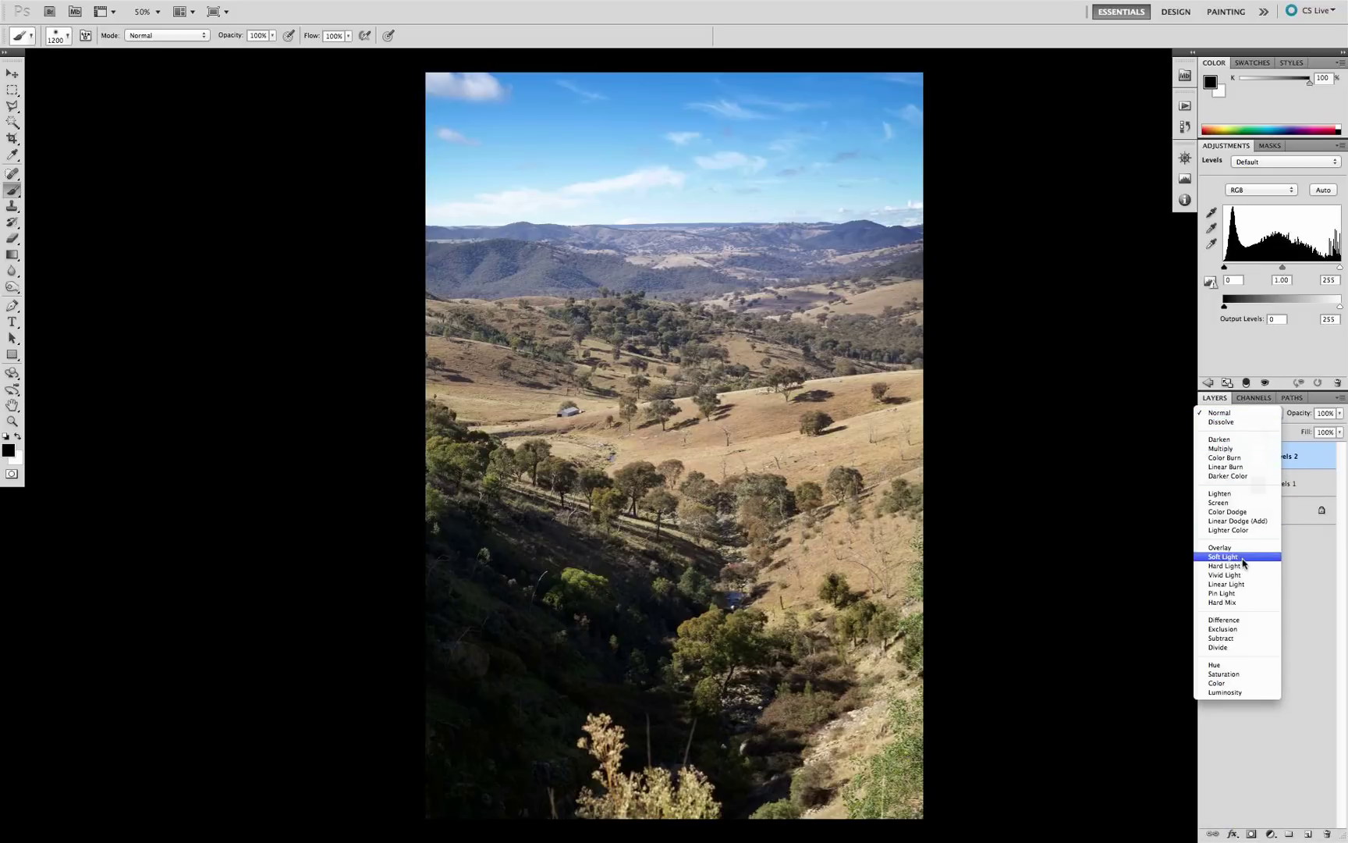
{"action": "left_click", "coordinate": [1222, 555]}
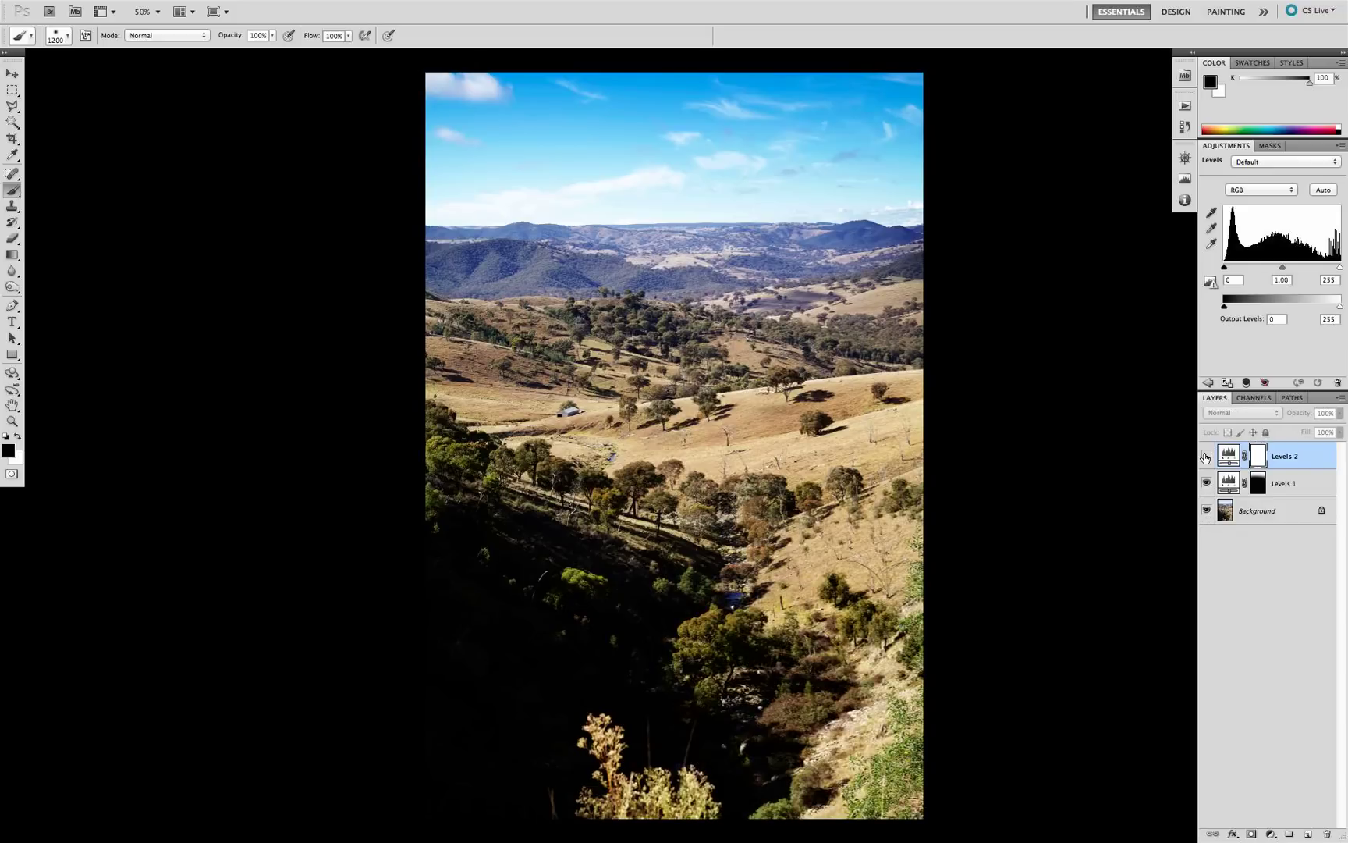
{"action": "left_click", "coordinate": [1243, 413]}
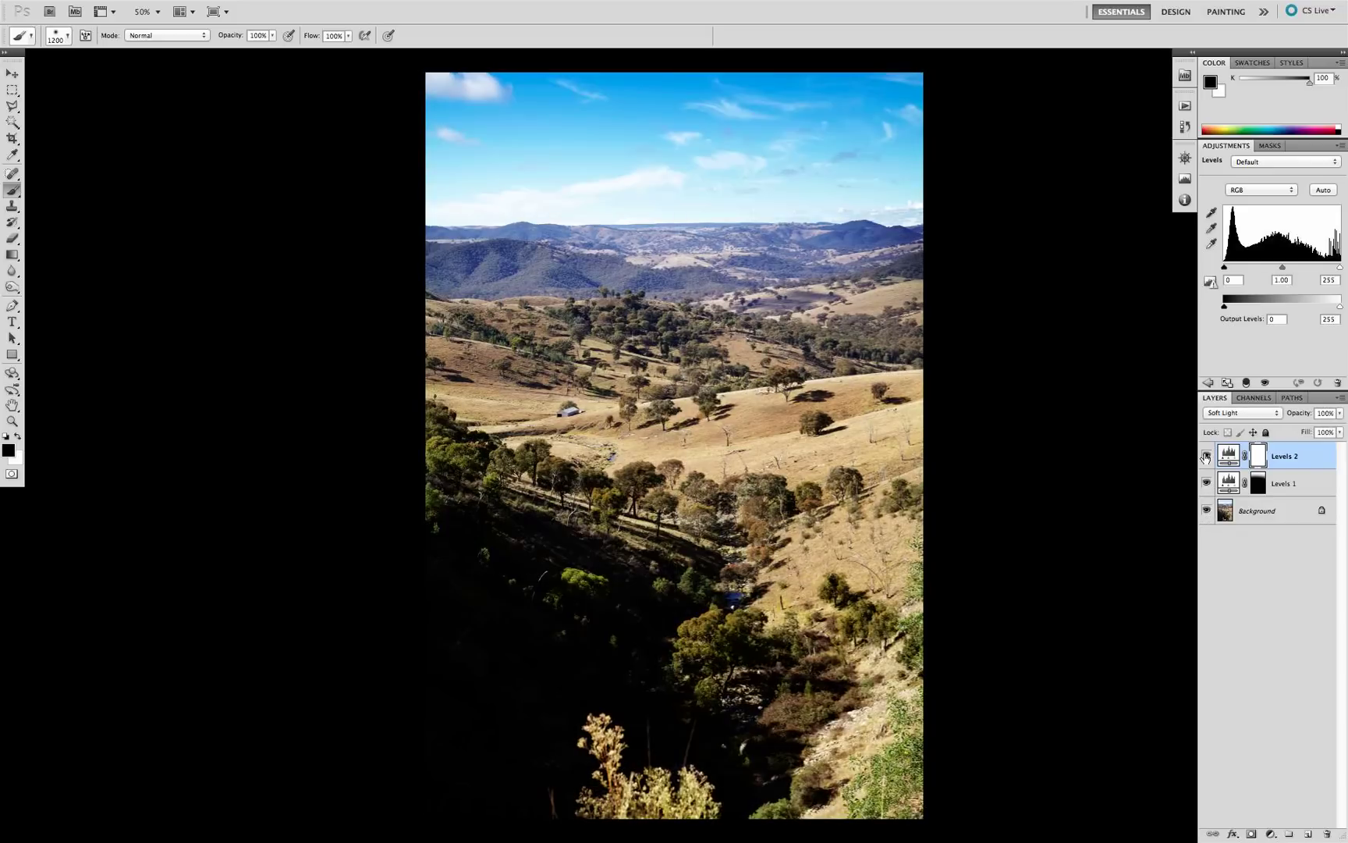
{"action": "mouse_move", "coordinate": [1206, 456]}
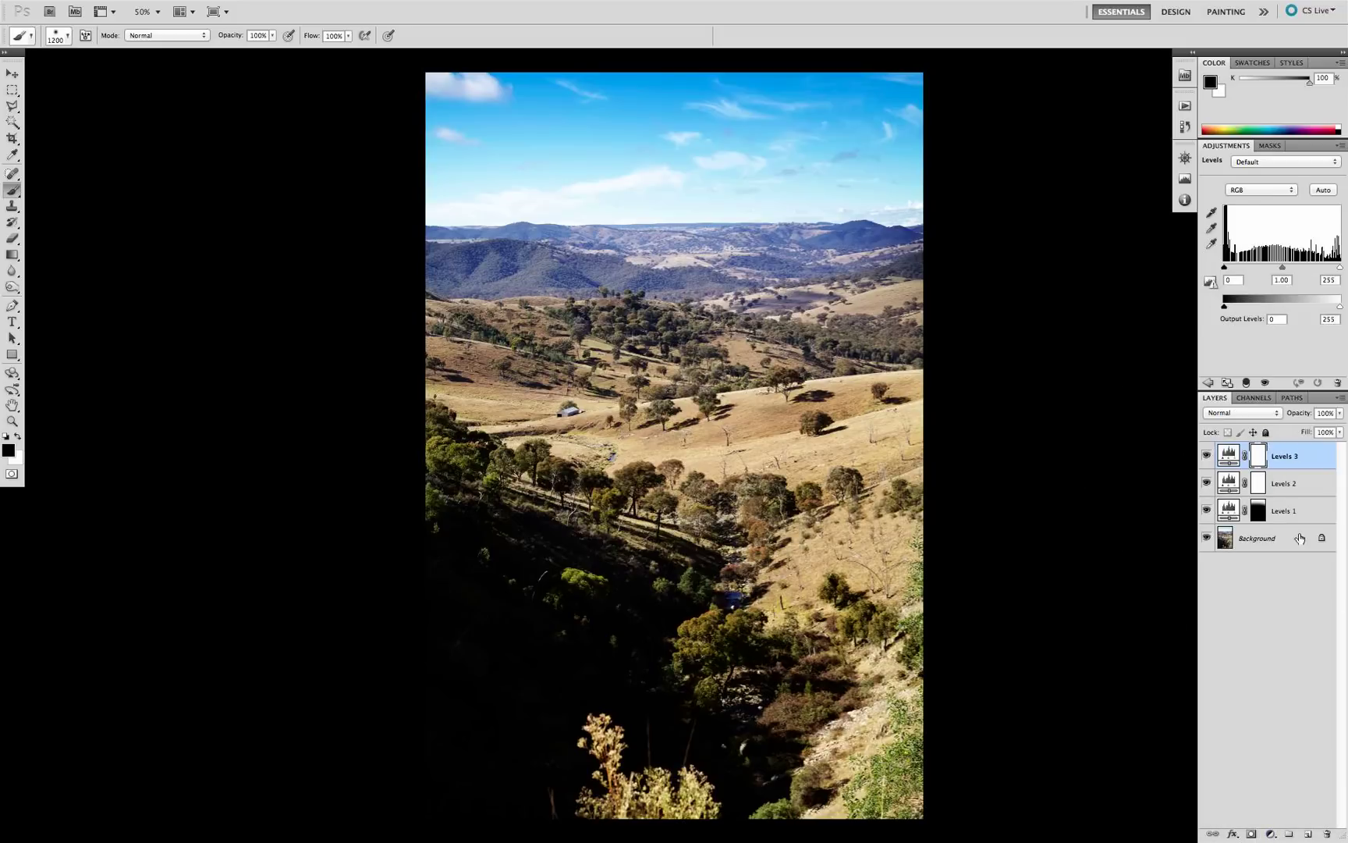
Set the Levels 3 blend mode to Multiply
{"action": "left_click", "coordinate": [1241, 413]}
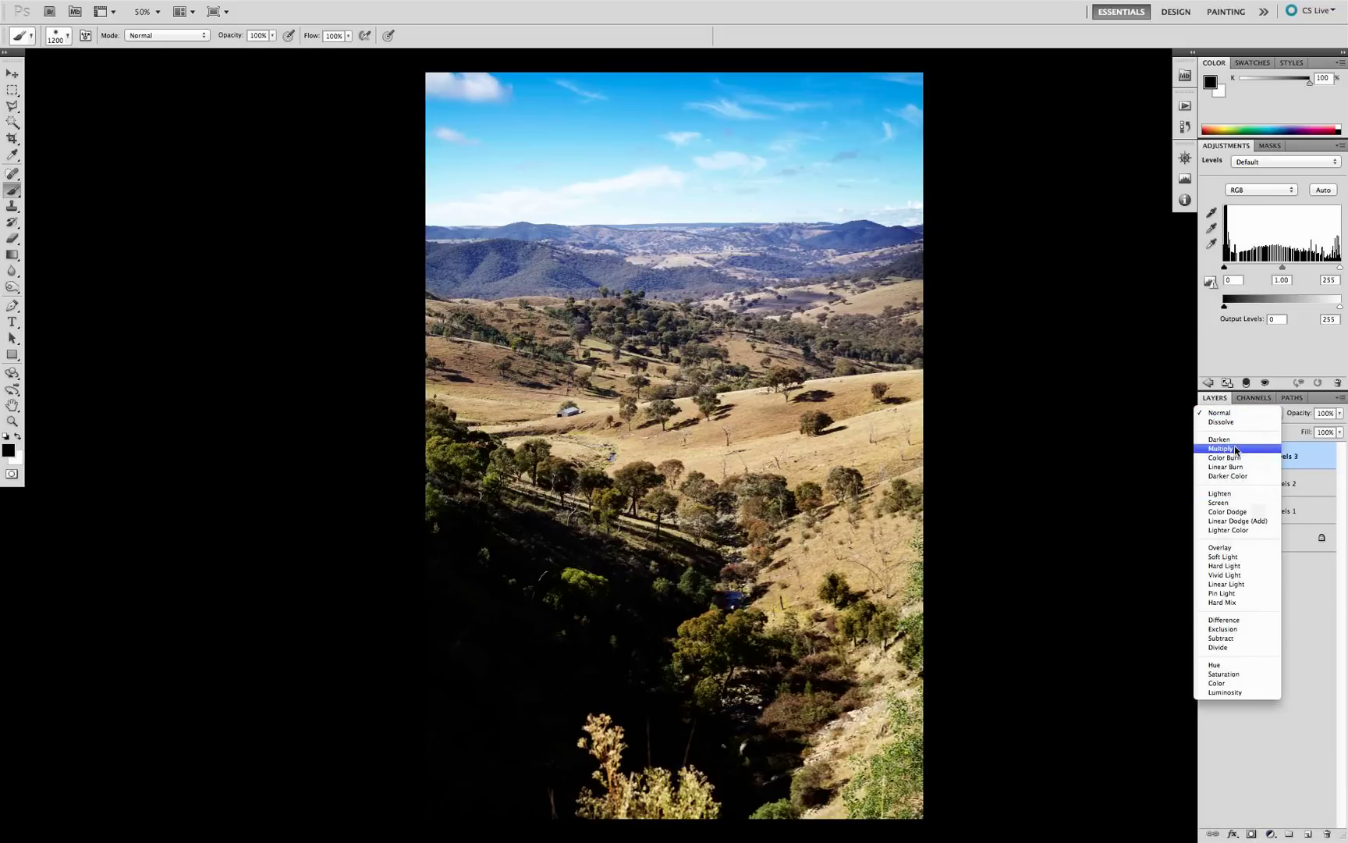
{"action": "left_click", "coordinate": [1220, 447]}
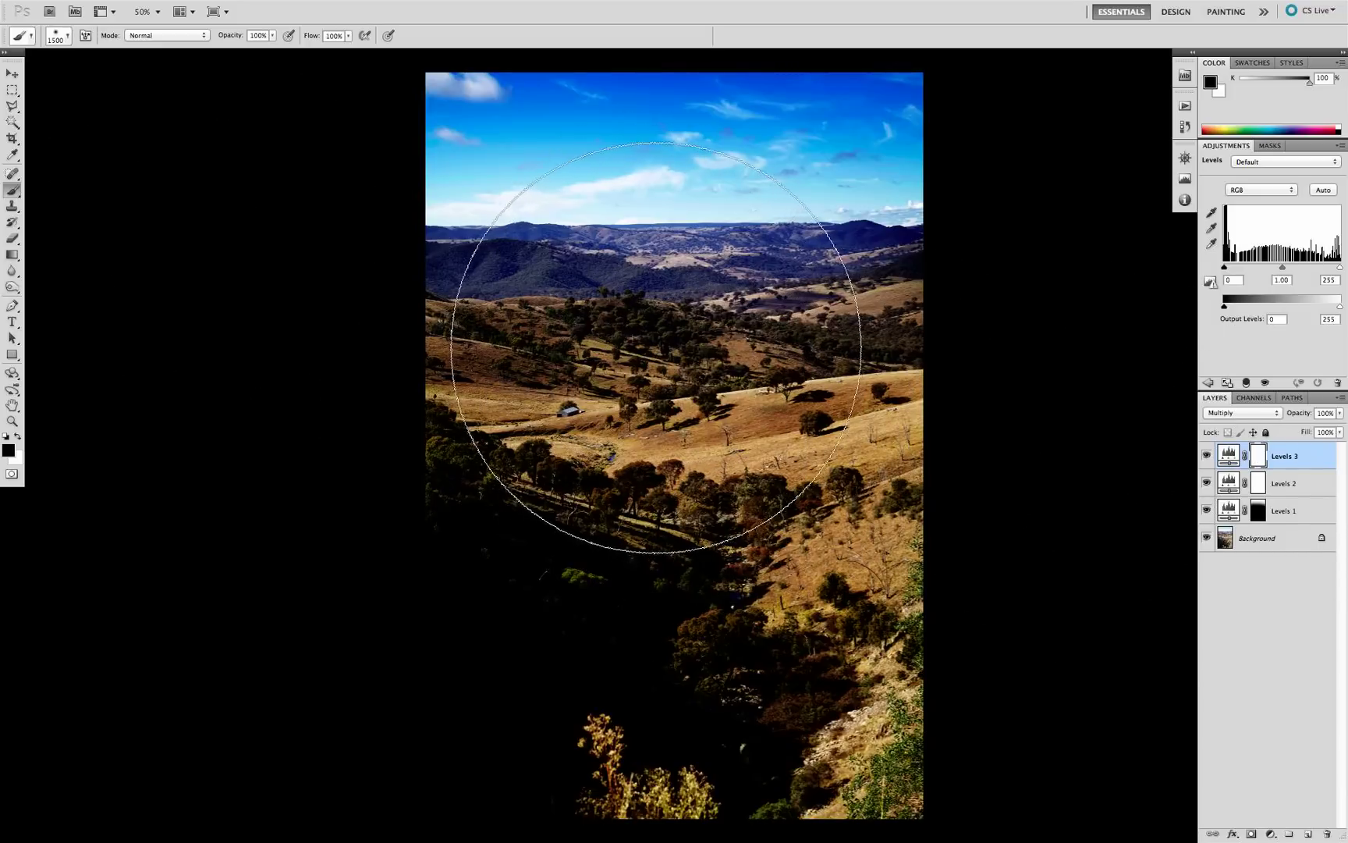
Set the brush to 1800 px with 0% hardness
{"action": "left_click", "coordinate": [73, 37]}
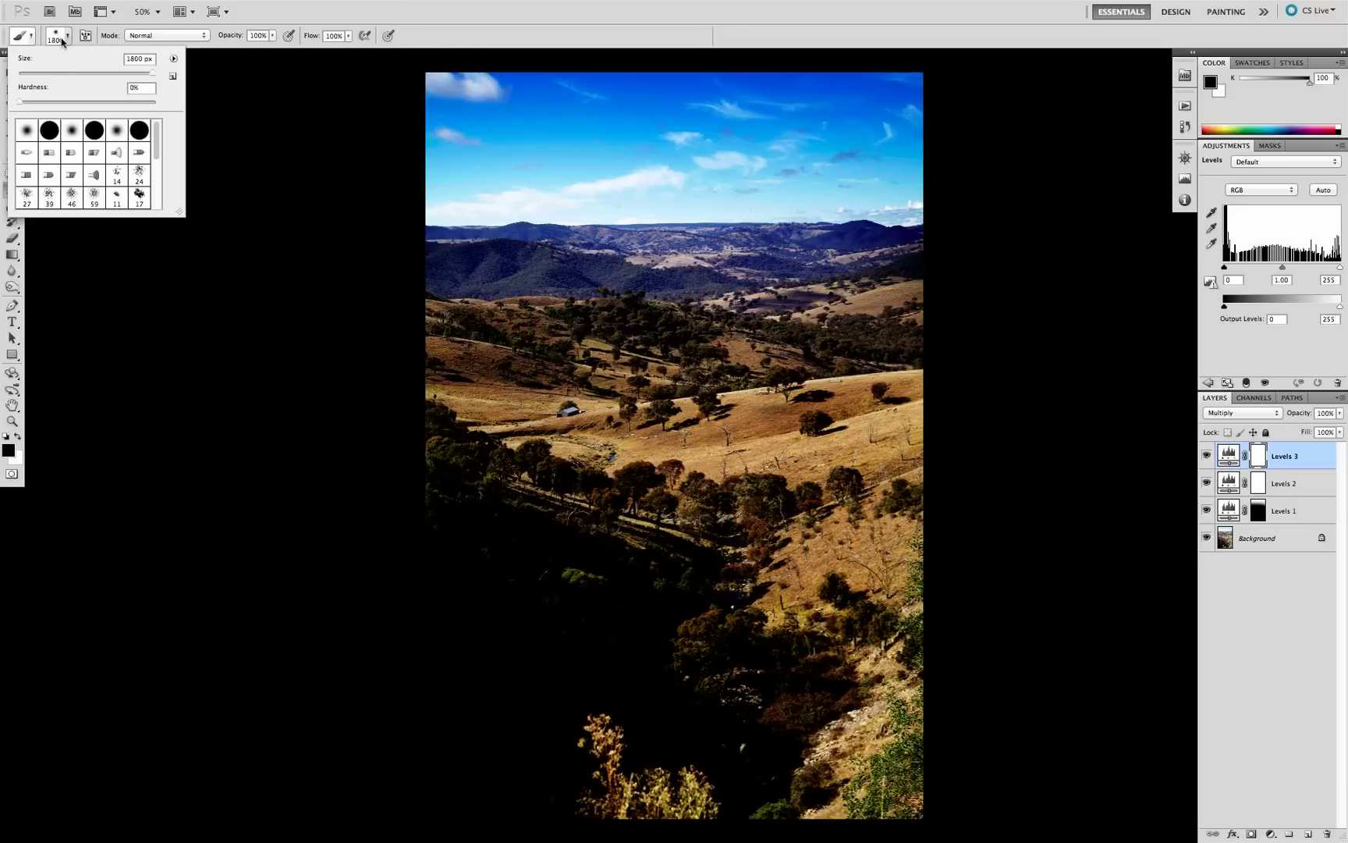
{"action": "scroll", "scroll_direction": "down", "scroll_amount": 3}
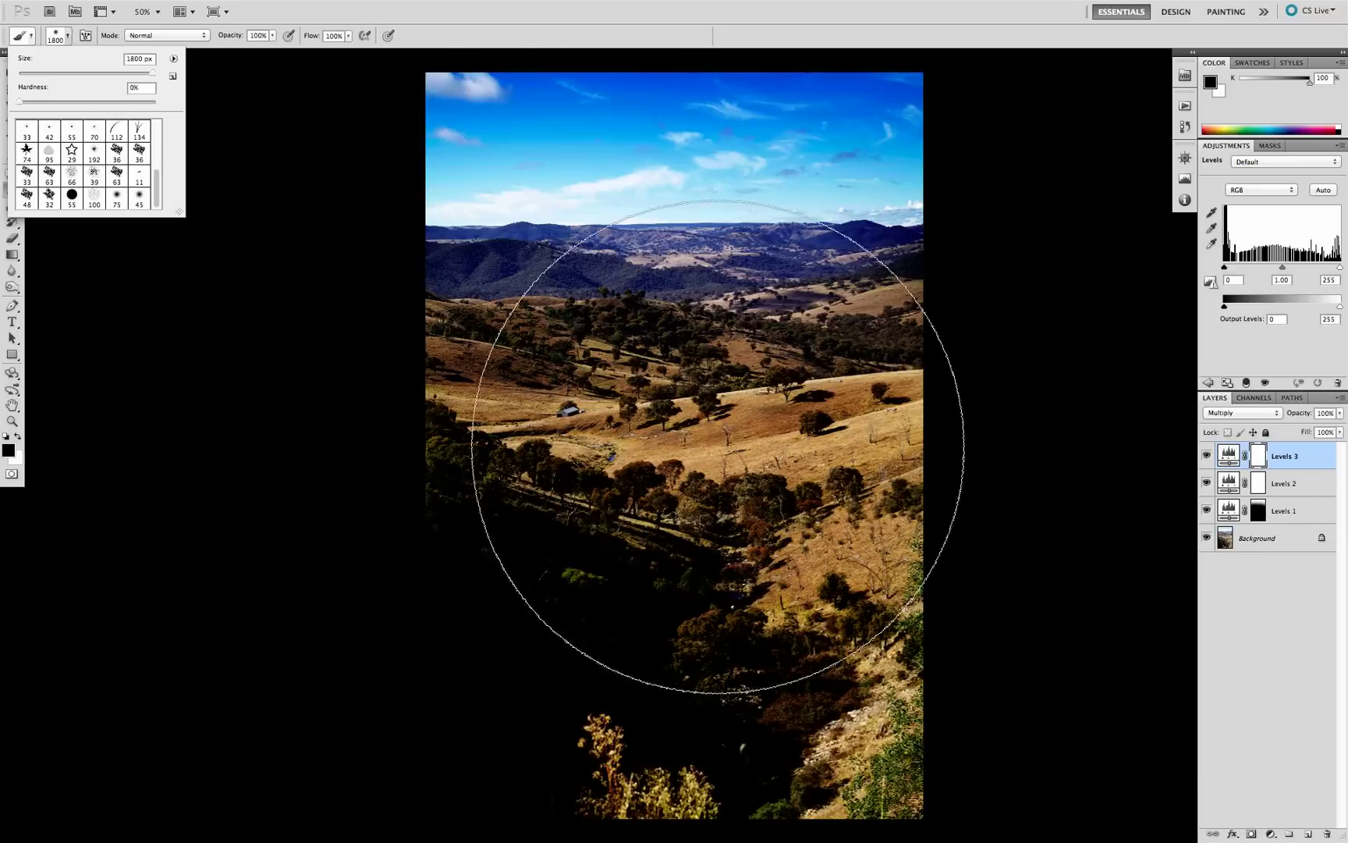
{"action": "mouse_move", "coordinate": [675, 404]}
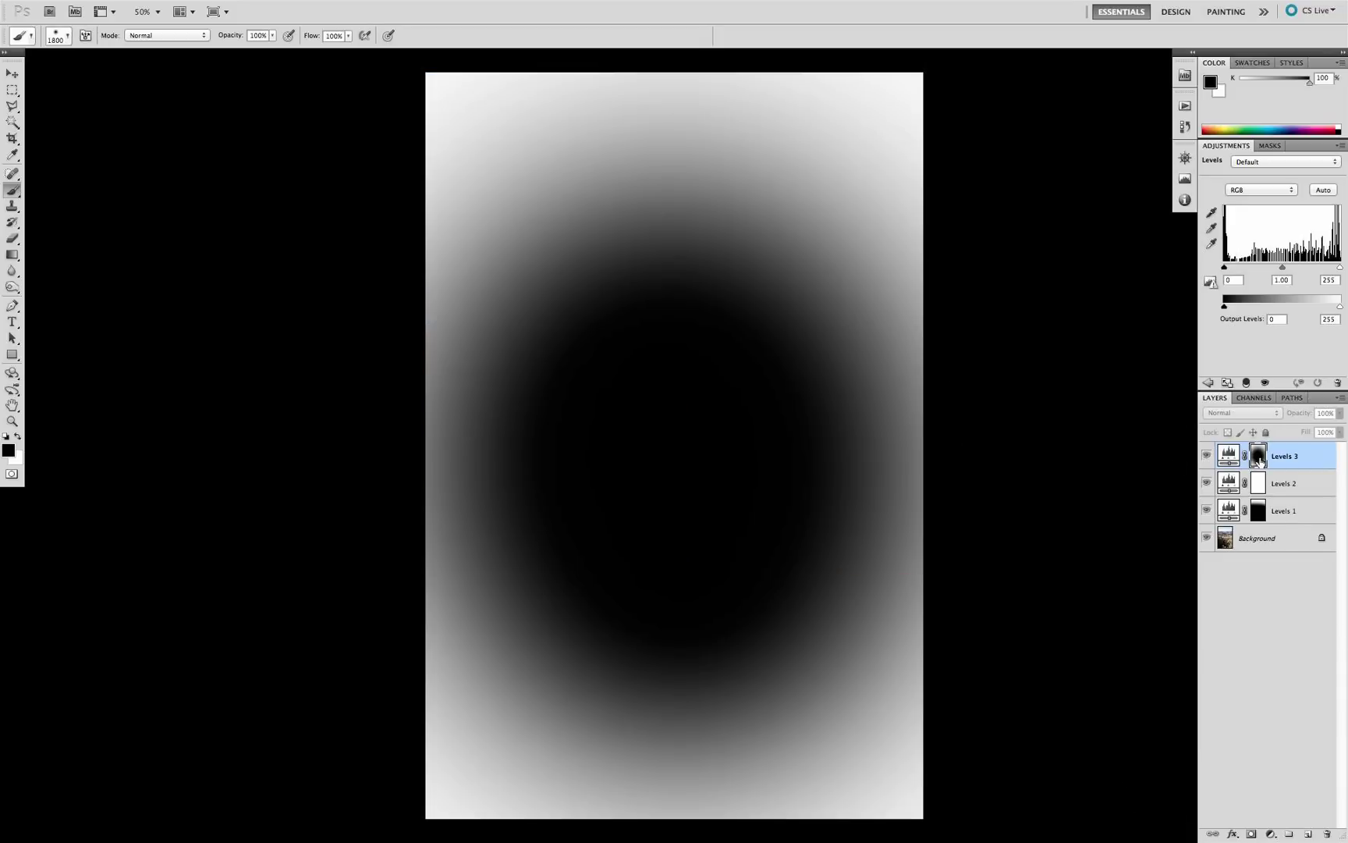
{"action": "mouse_move", "coordinate": [1257, 455]}
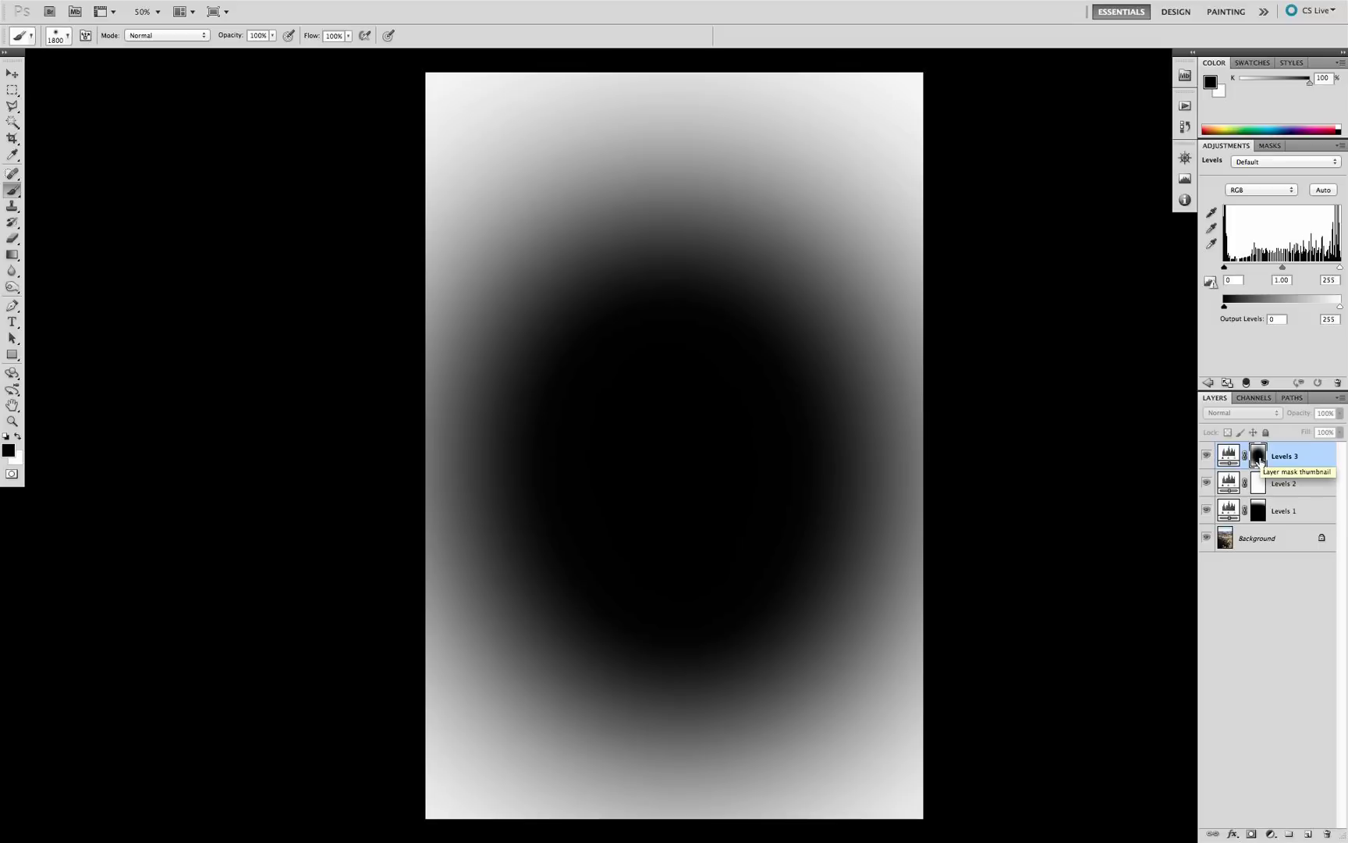
Exit the Levels 3 mask view to show the vignetted photo
{"action": "left_click", "coordinate": [1242, 413]}
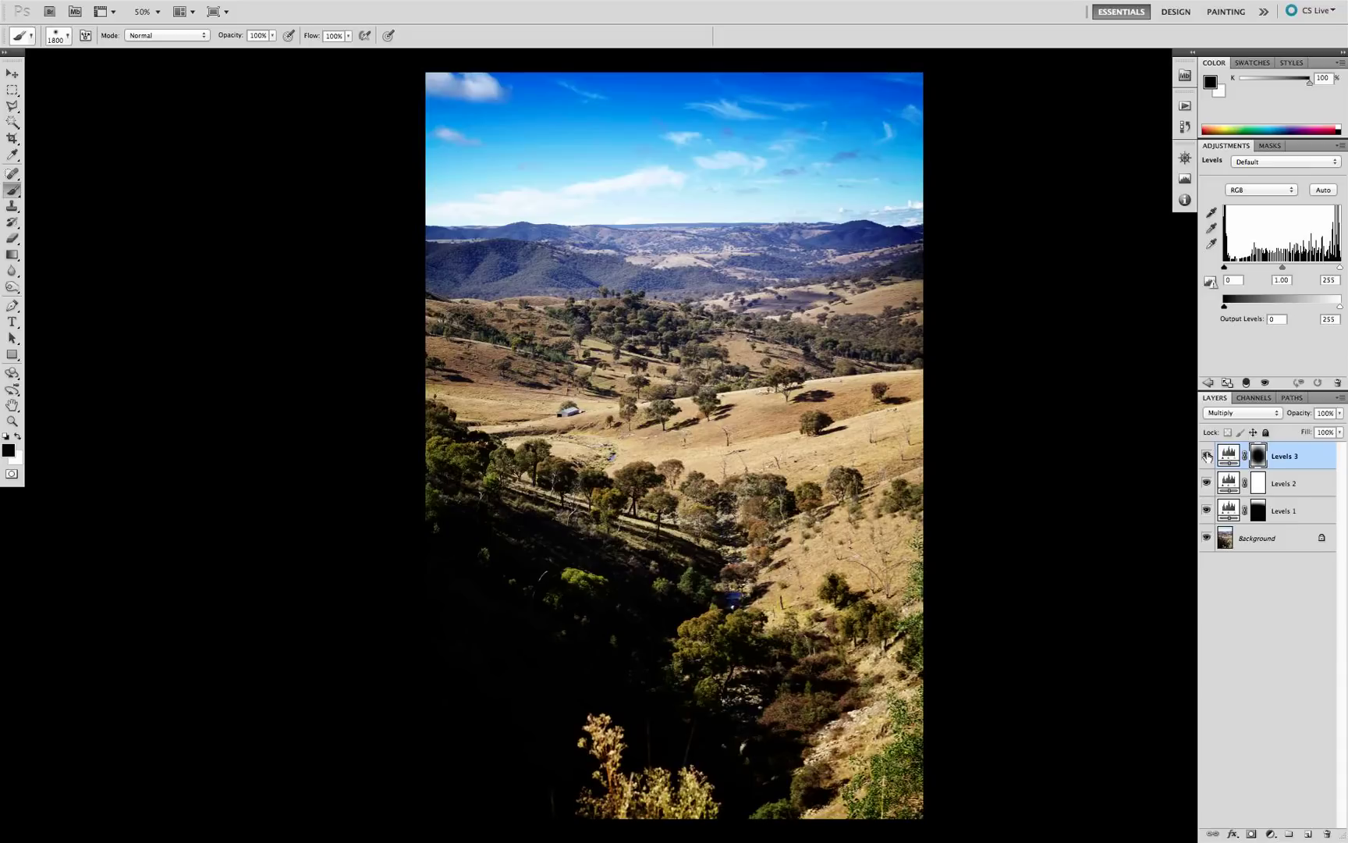
{"action": "mouse_move", "coordinate": [1206, 456]}
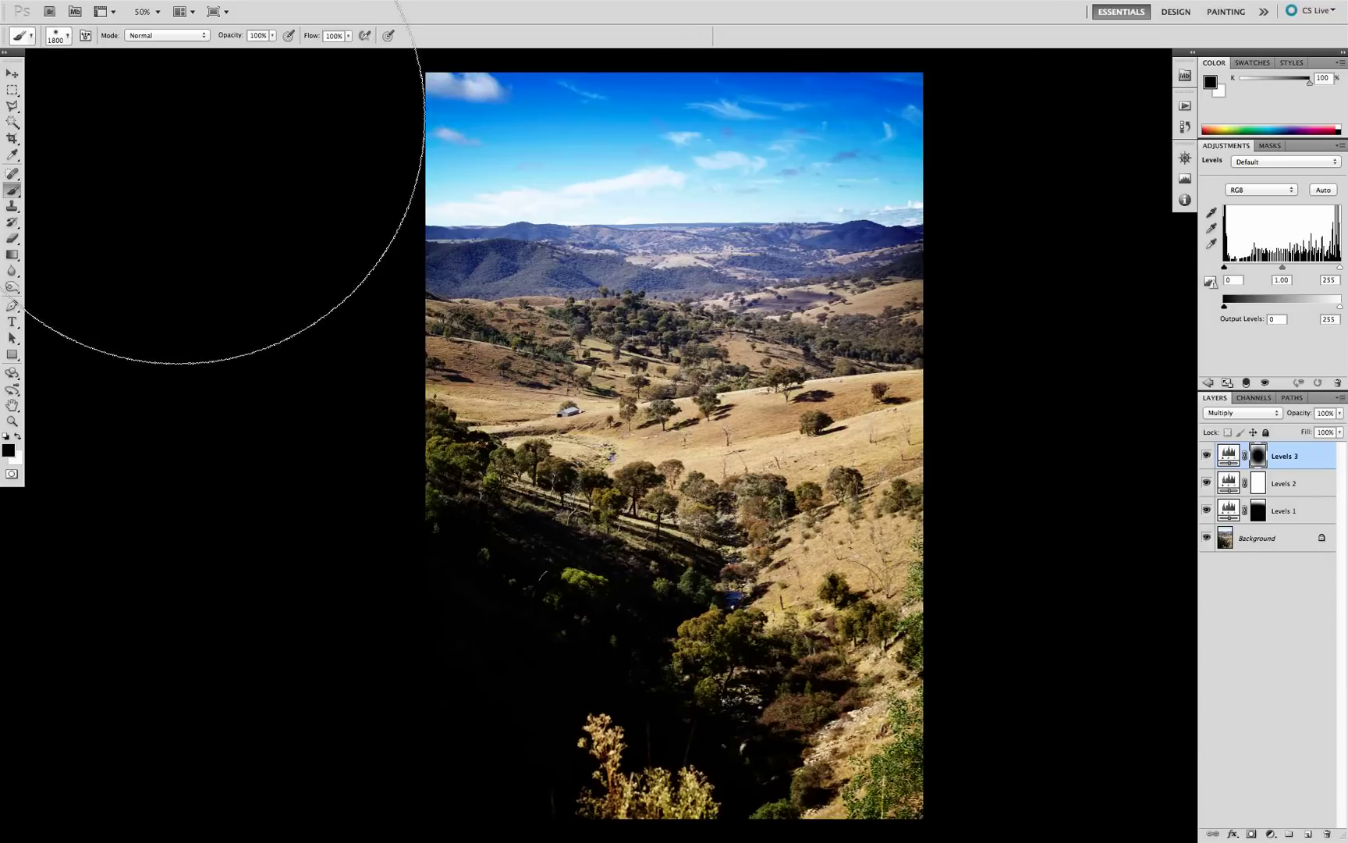
{"action": "mouse_move", "coordinate": [328, 7]}
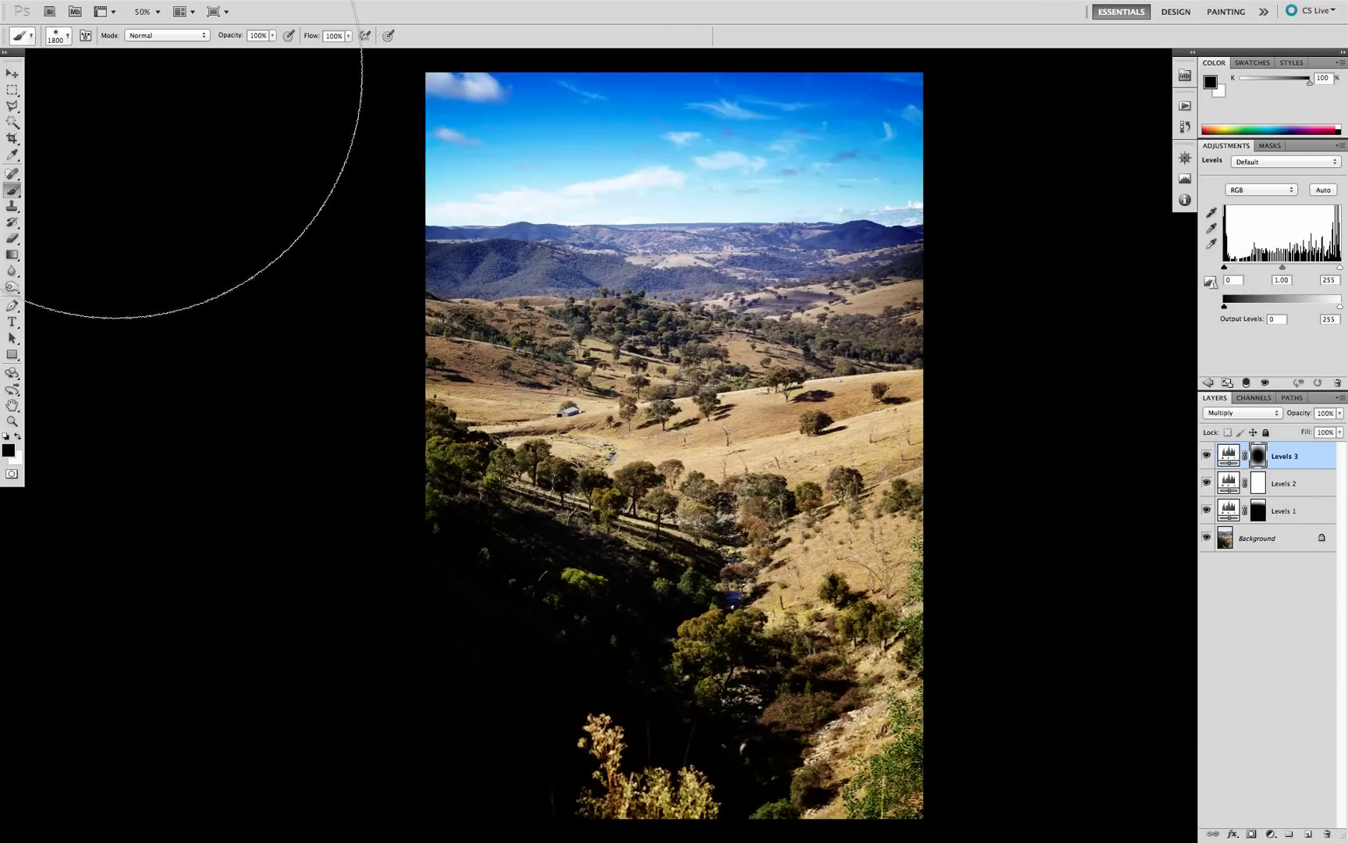